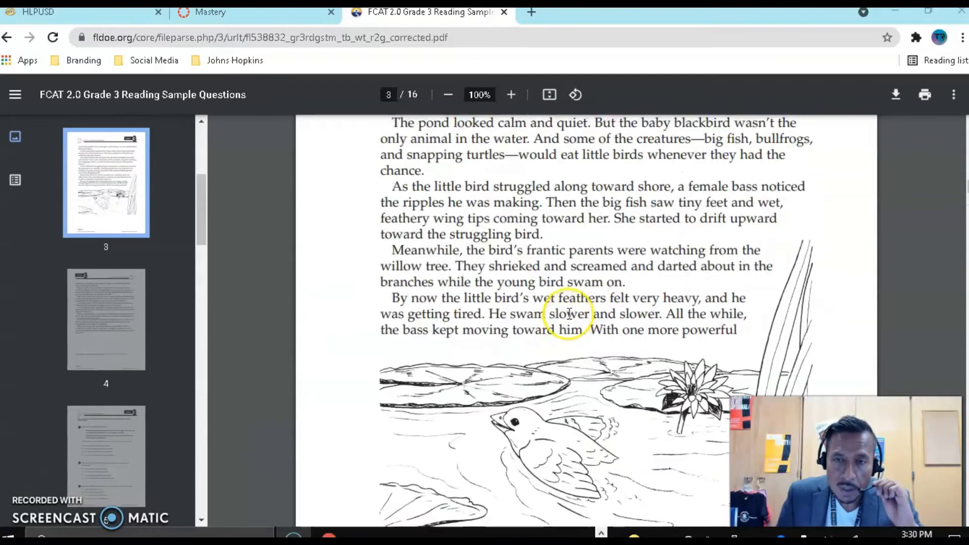
# - Scroll the FCAT PDF from page 3 to page 5, showing questions 1 and 2
pyautogui.scroll(-3)
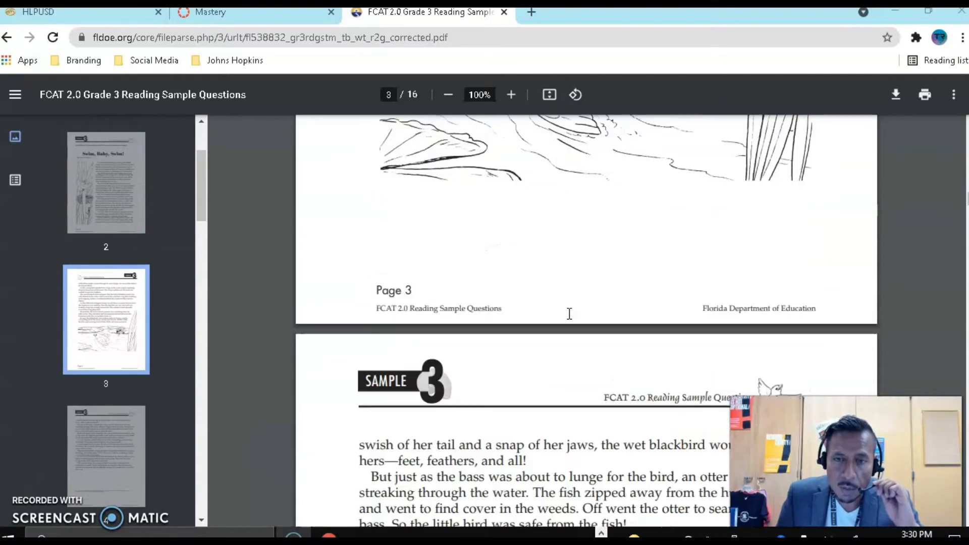
pyautogui.scroll(-3)
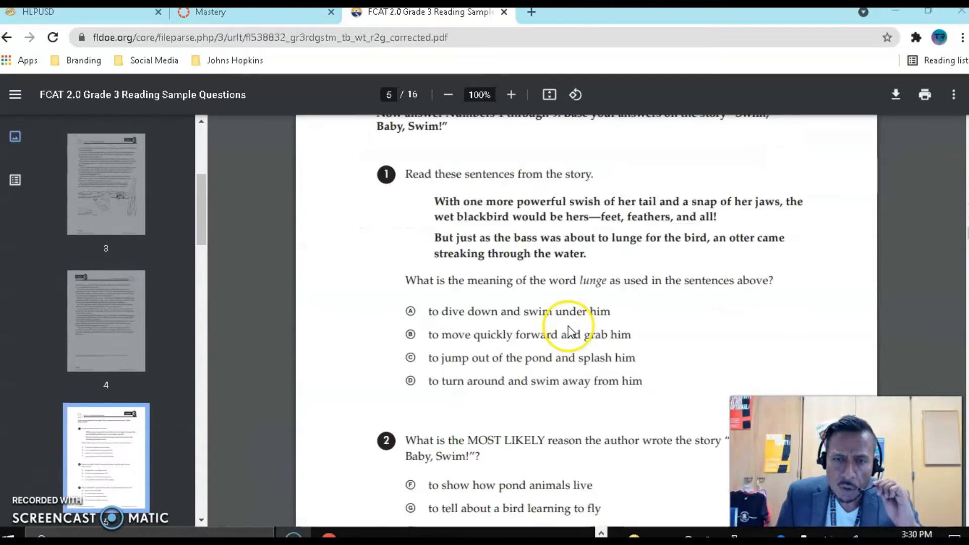
pyautogui.moveTo(570, 326)
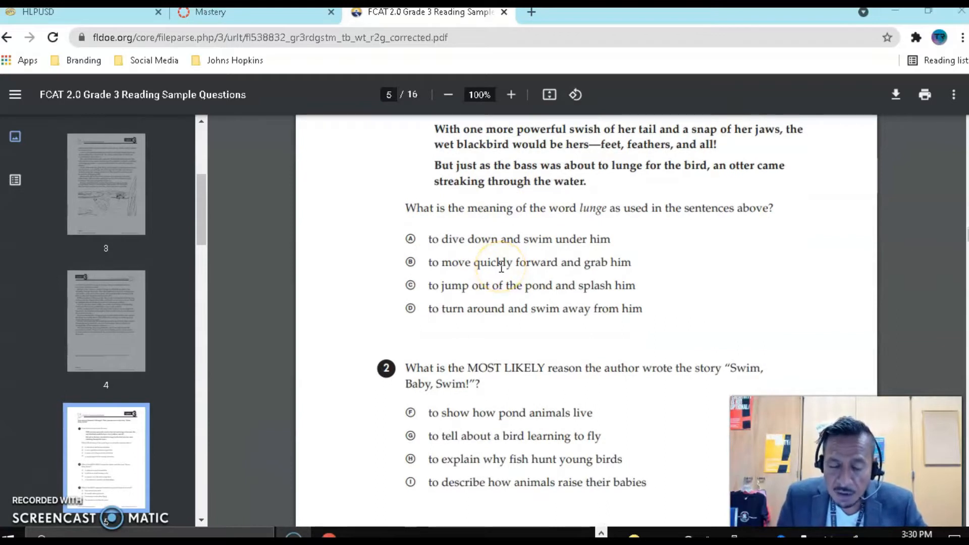
pyautogui.moveTo(724, 299)
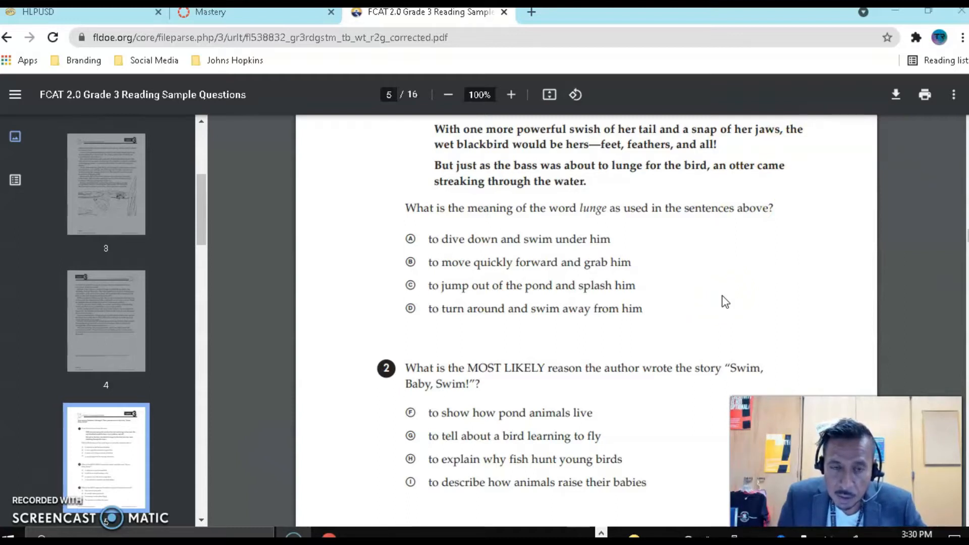
pyautogui.moveTo(312, 121)
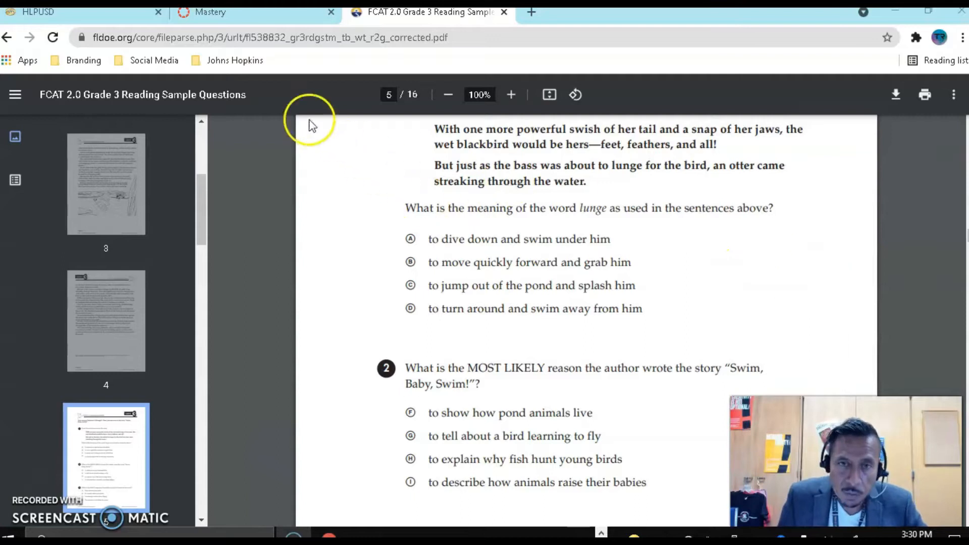
# - Return to the Mastery tab so the Trackers page loads
pyautogui.click(210, 12)
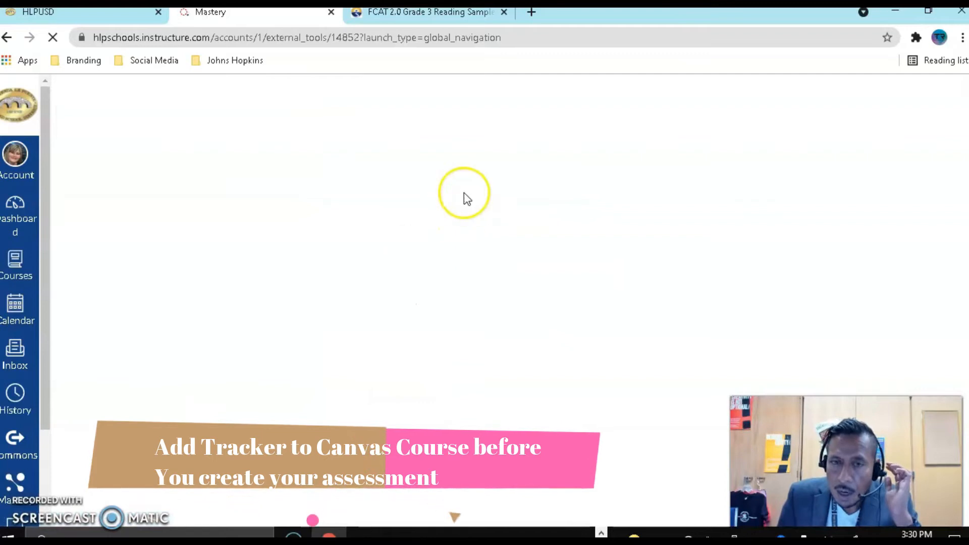
pyautogui.moveTo(439, 220)
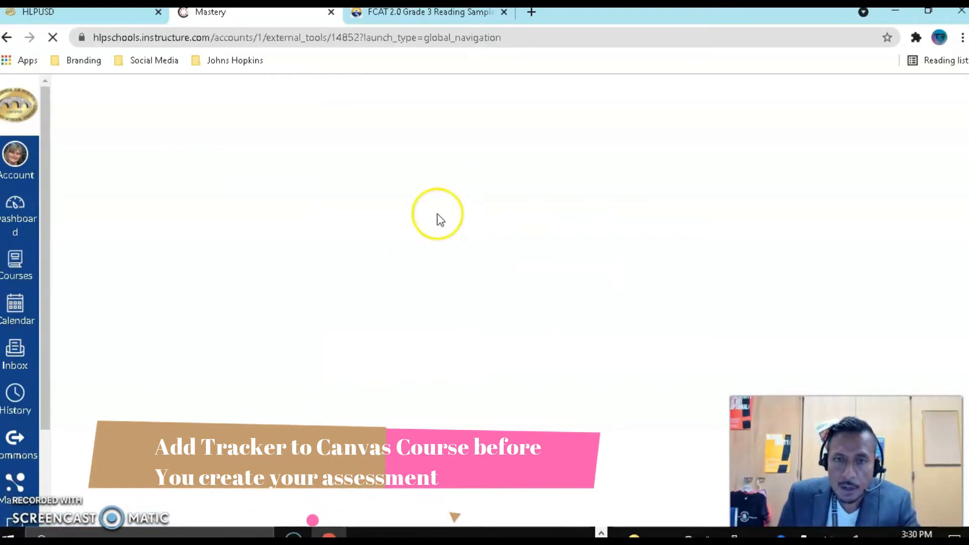
pyautogui.moveTo(576, 369)
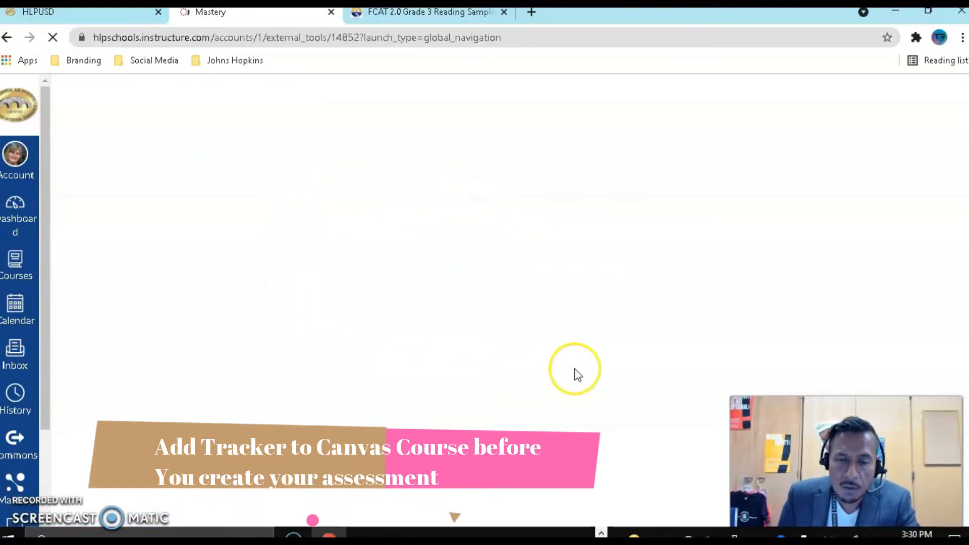
pyautogui.moveTo(577, 371)
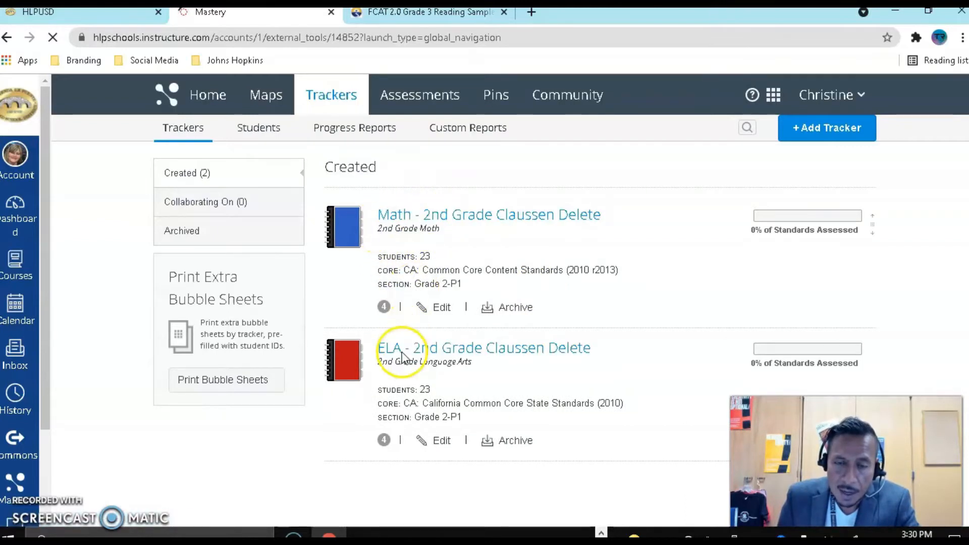
pyautogui.moveTo(488, 345)
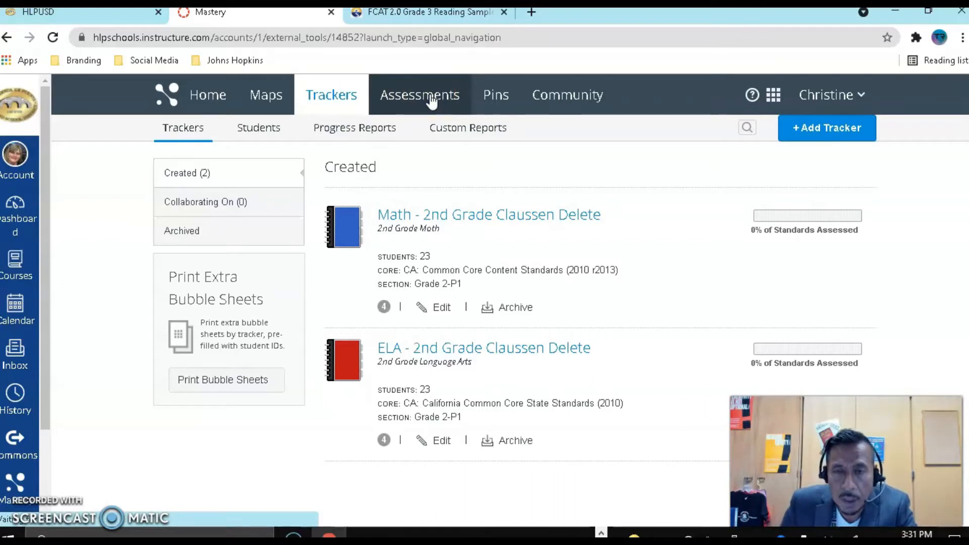
# - Go to Assessments and start a new assessment with + Add Assessment
pyautogui.click(419, 94)
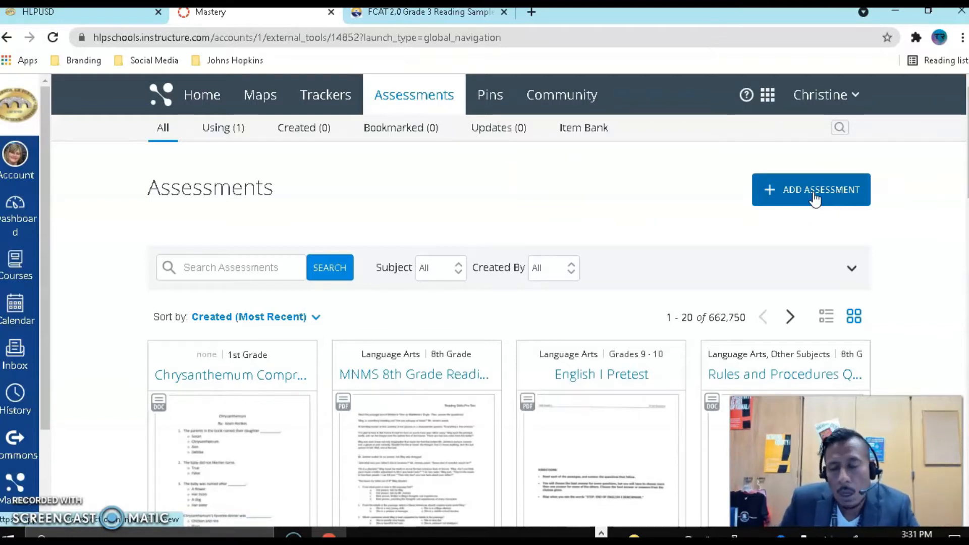
pyautogui.click(811, 190)
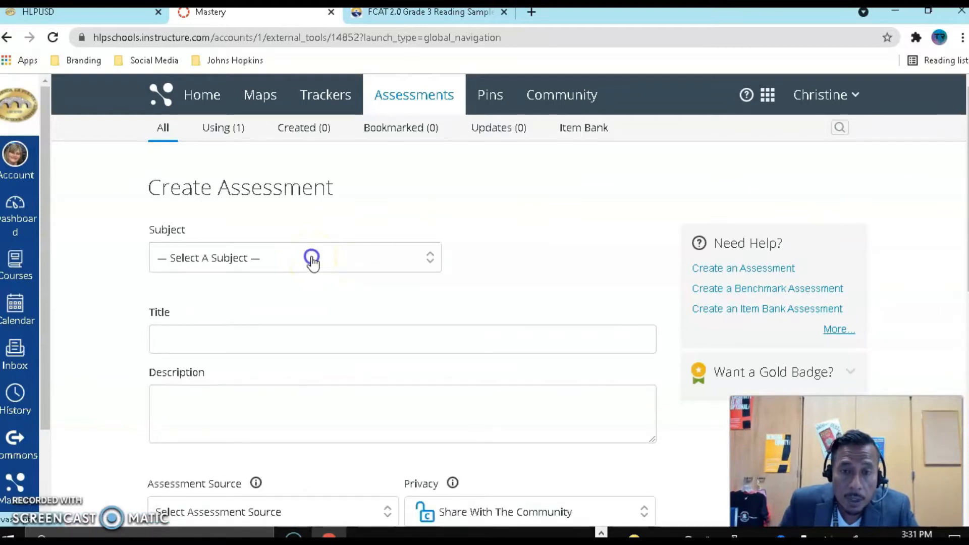
# - Set subject to Language Arts, class to 2nd Grade and standard to Multi-Standard
pyautogui.click(295, 258)
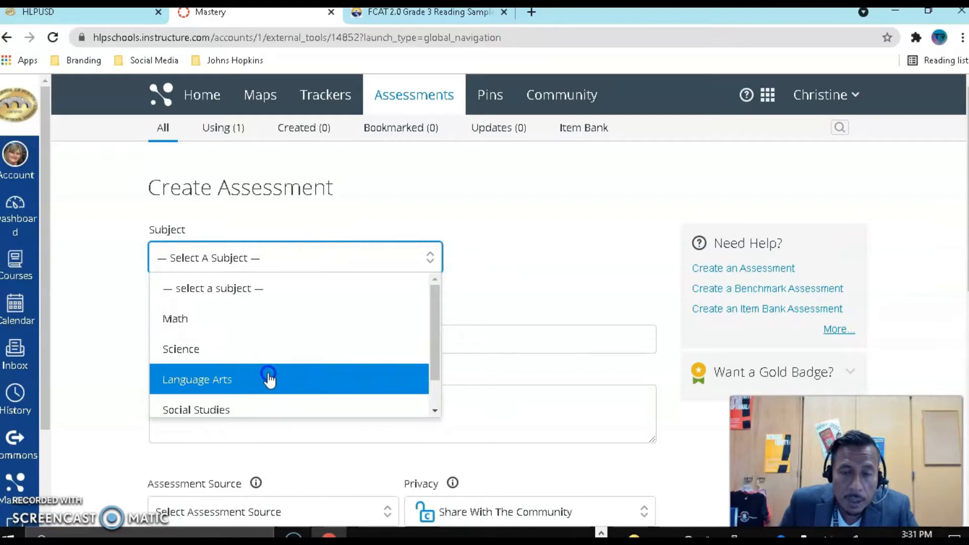
pyautogui.click(197, 379)
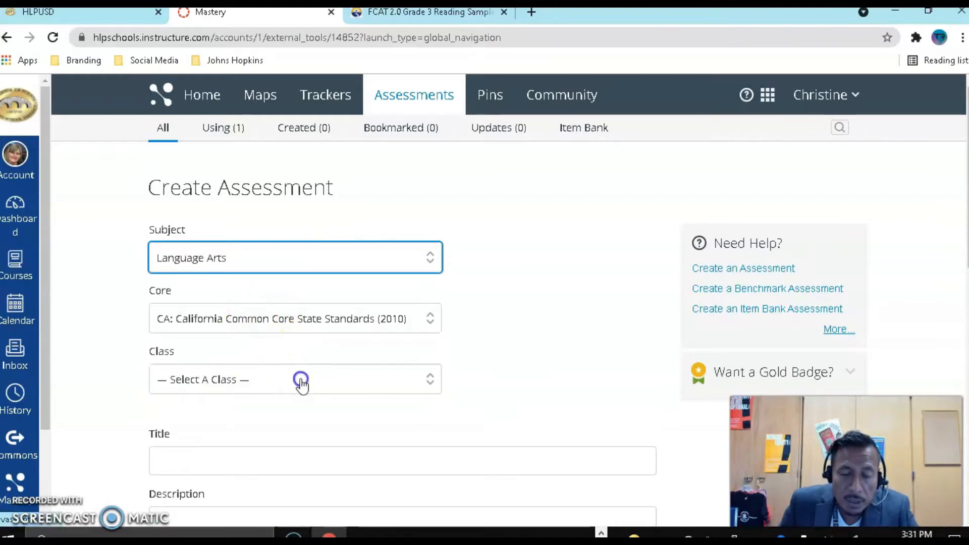
pyautogui.click(301, 380)
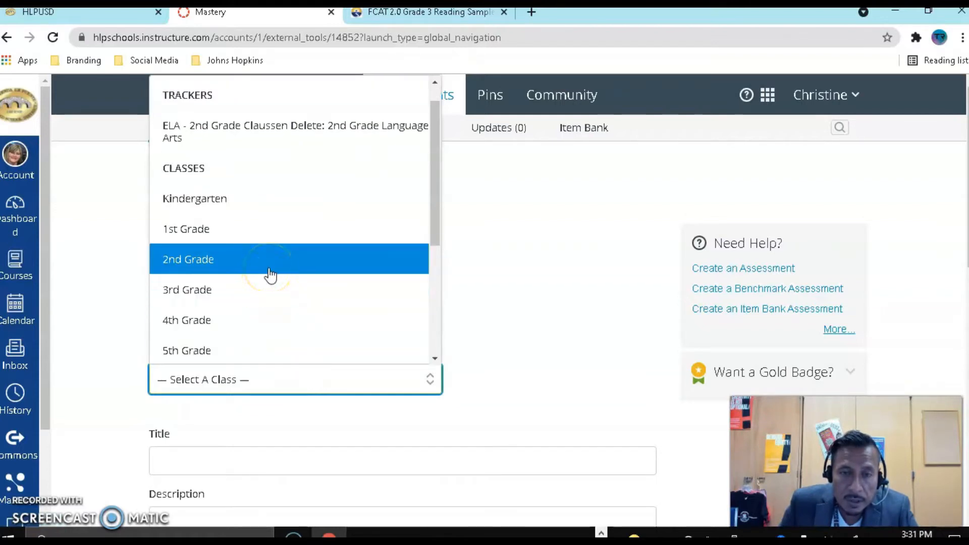
pyautogui.click(188, 259)
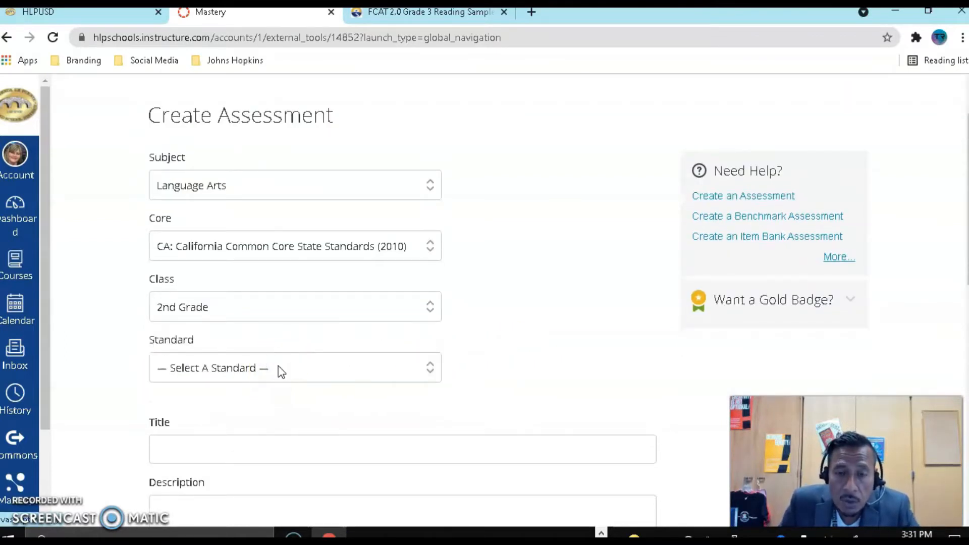
pyautogui.click(295, 368)
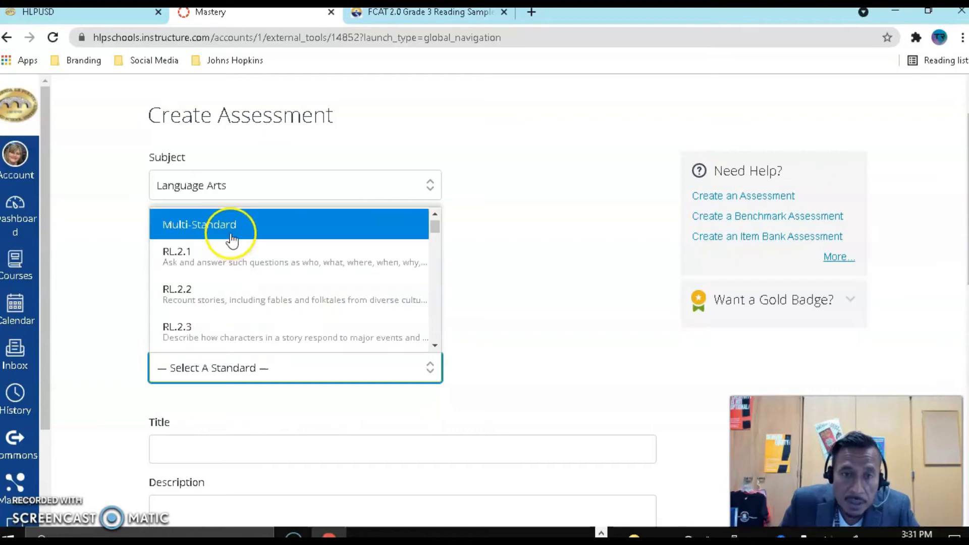
pyautogui.click(199, 224)
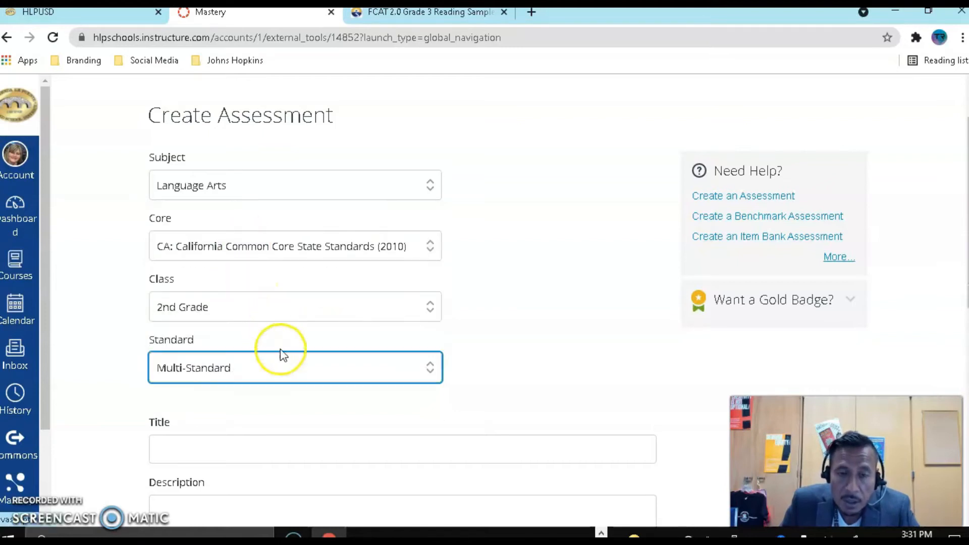
pyautogui.click(295, 367)
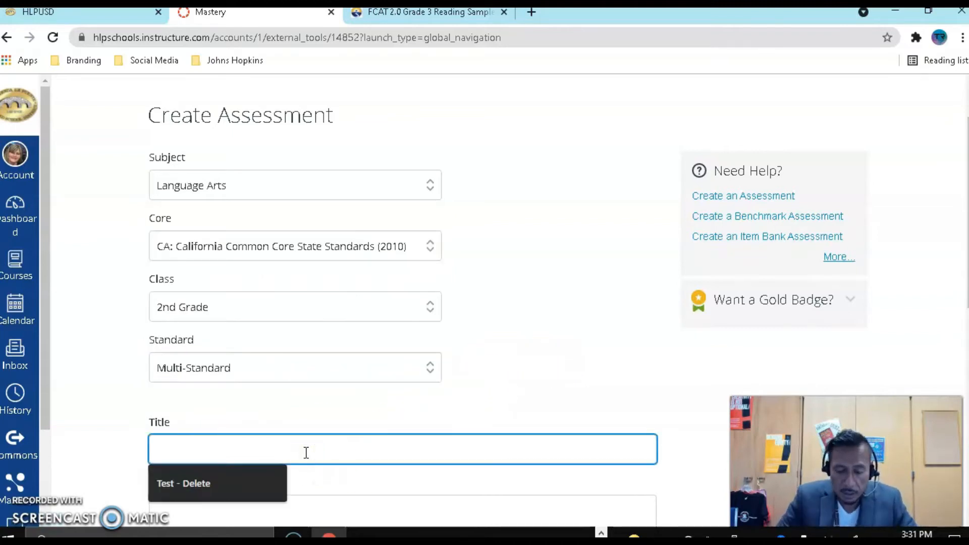
# - Title the assessment 'Test - Delete' and begin the description with 'Please read the'
pyautogui.click(184, 483)
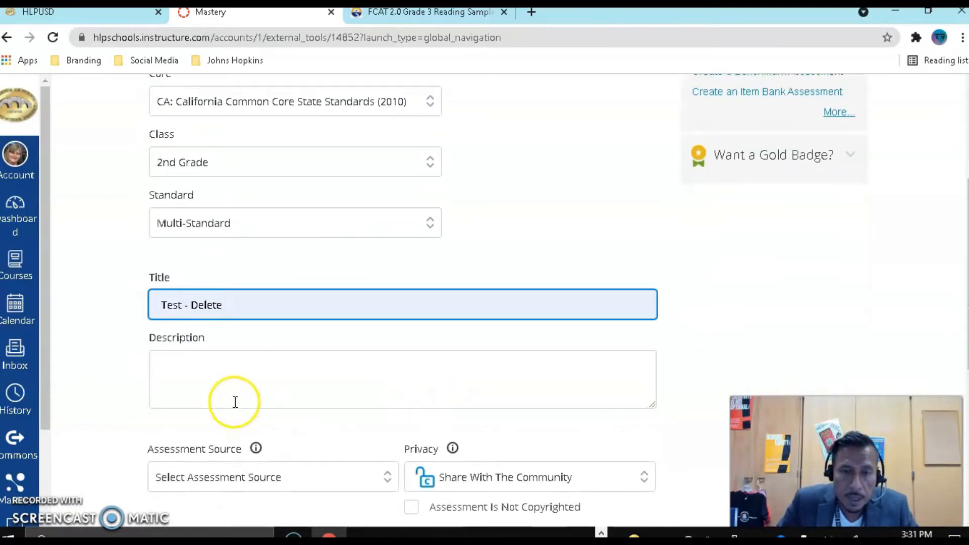
pyautogui.write('Plea')
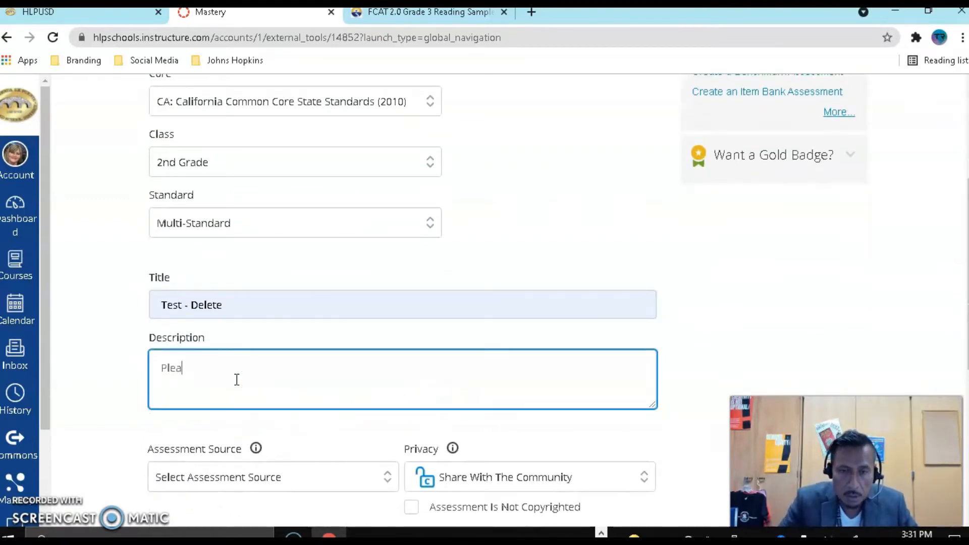
pyautogui.write('se')
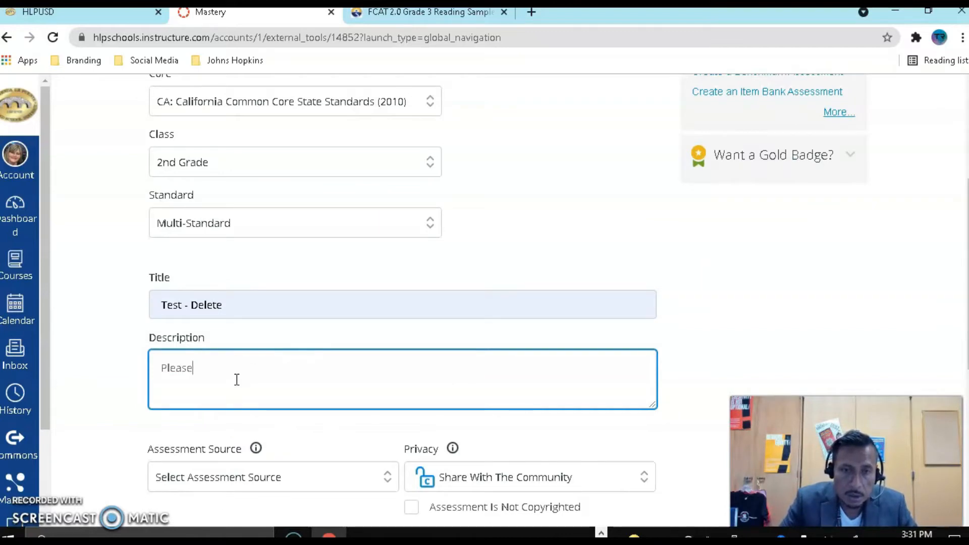
pyautogui.write('read an')
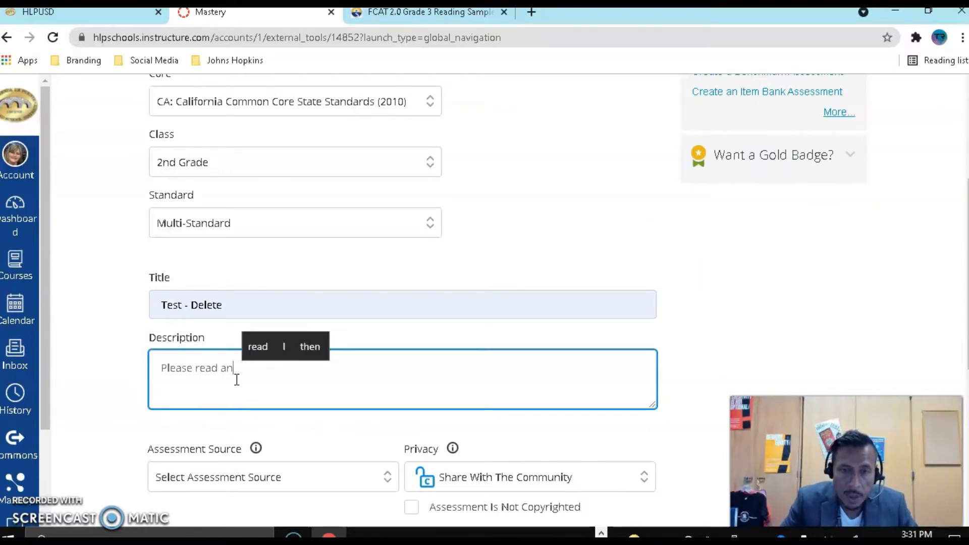
pyautogui.write('the')
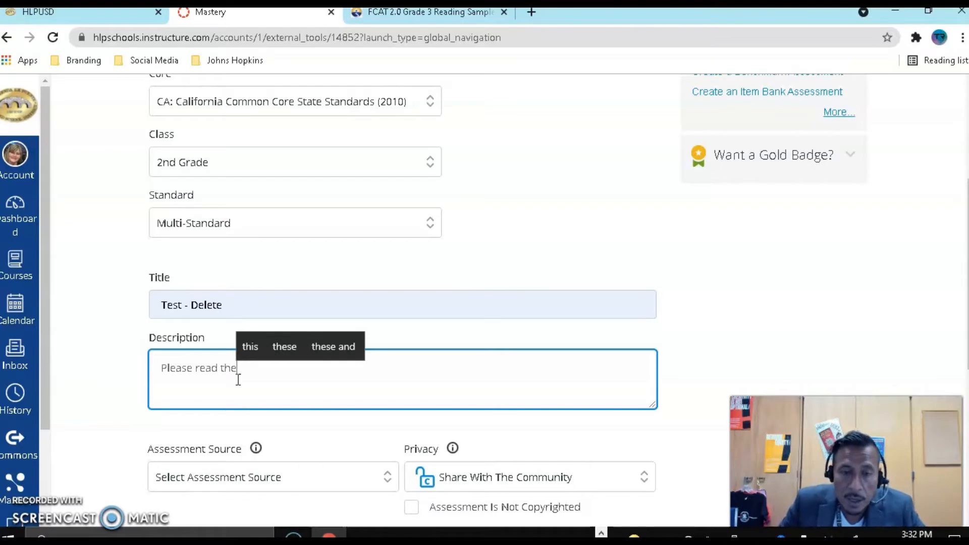
pyautogui.scroll(-3)
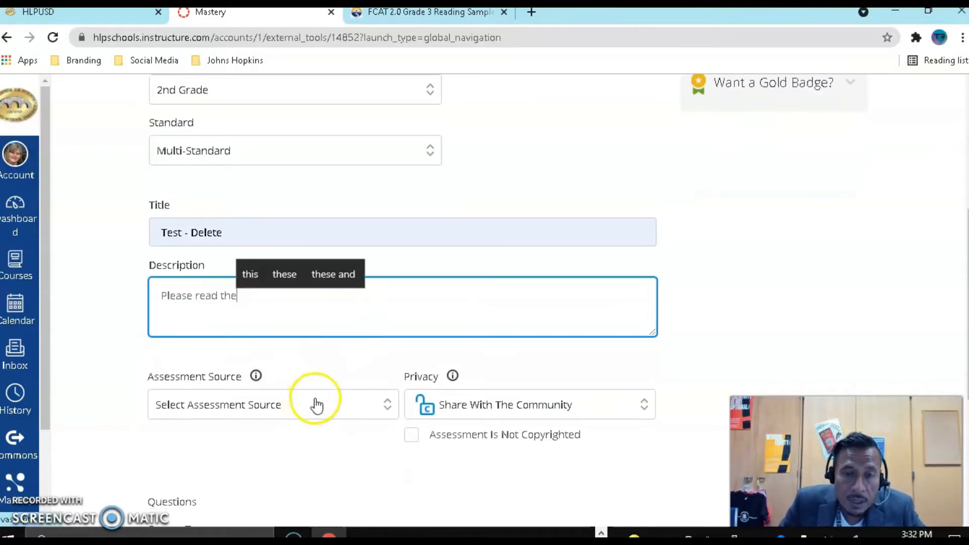
# - Upload ELA3rdGradeAssessment.pdf from the desktop as the assessment source
pyautogui.click(272, 405)
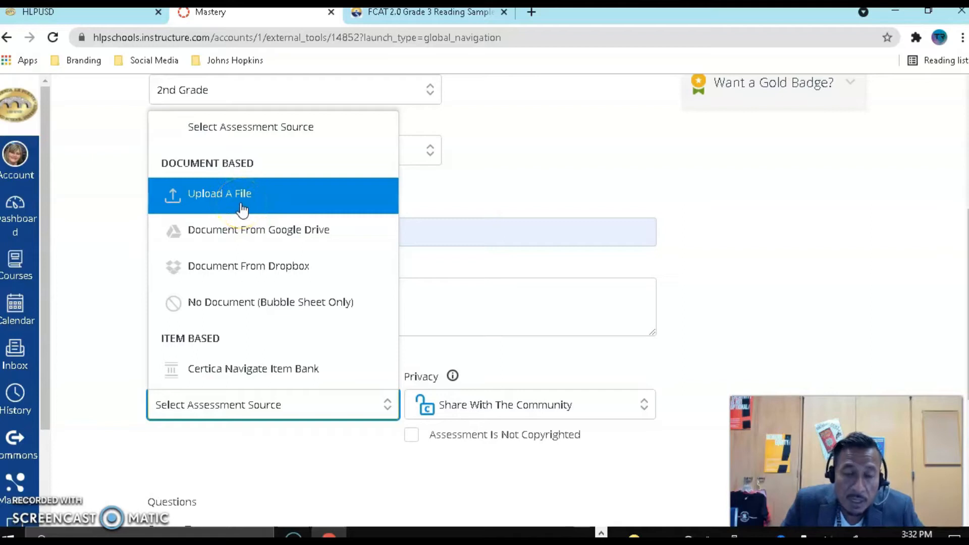
pyautogui.moveTo(260, 229)
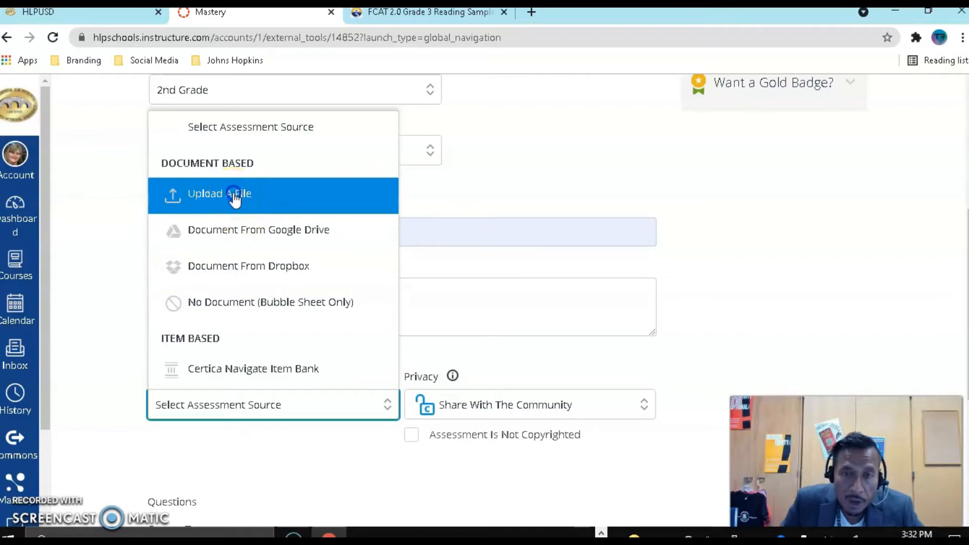
pyautogui.click(219, 193)
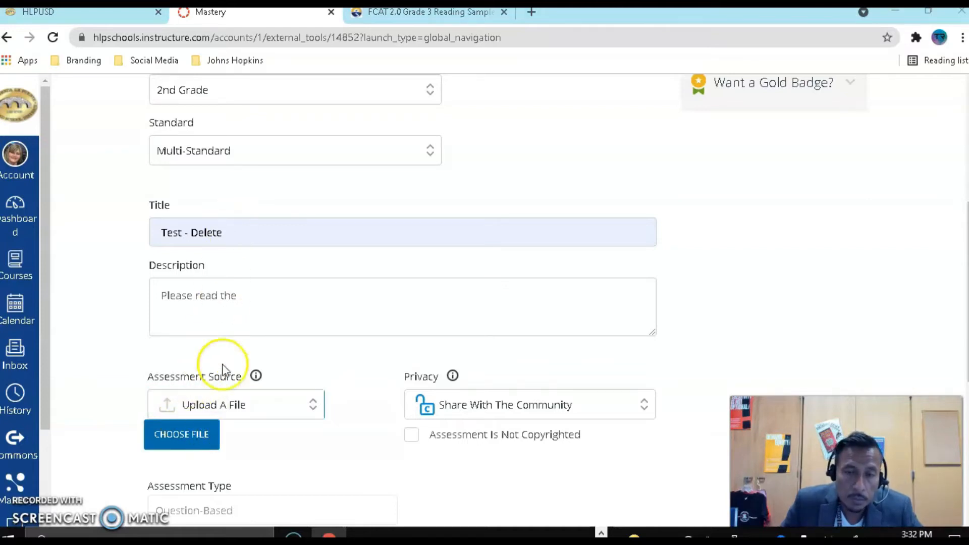
pyautogui.click(181, 435)
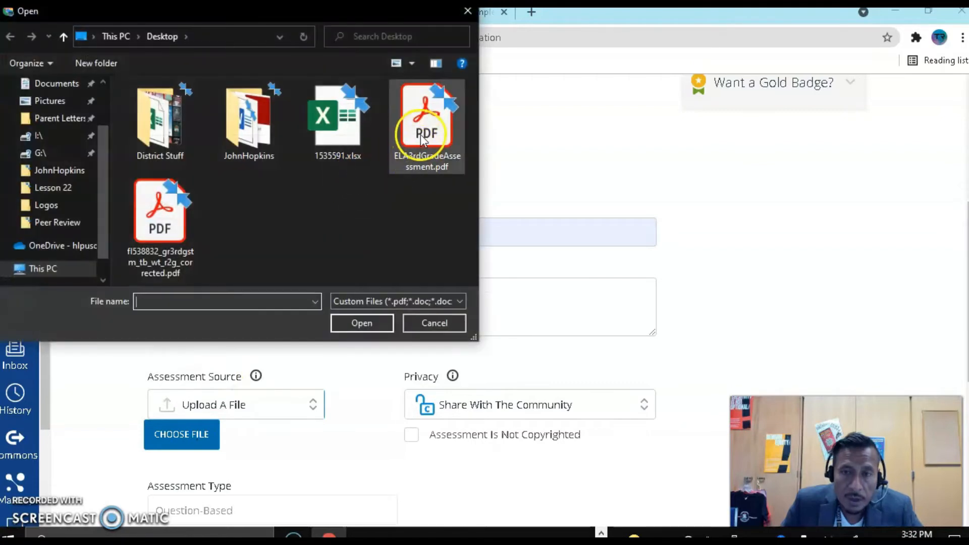
pyautogui.click(427, 118)
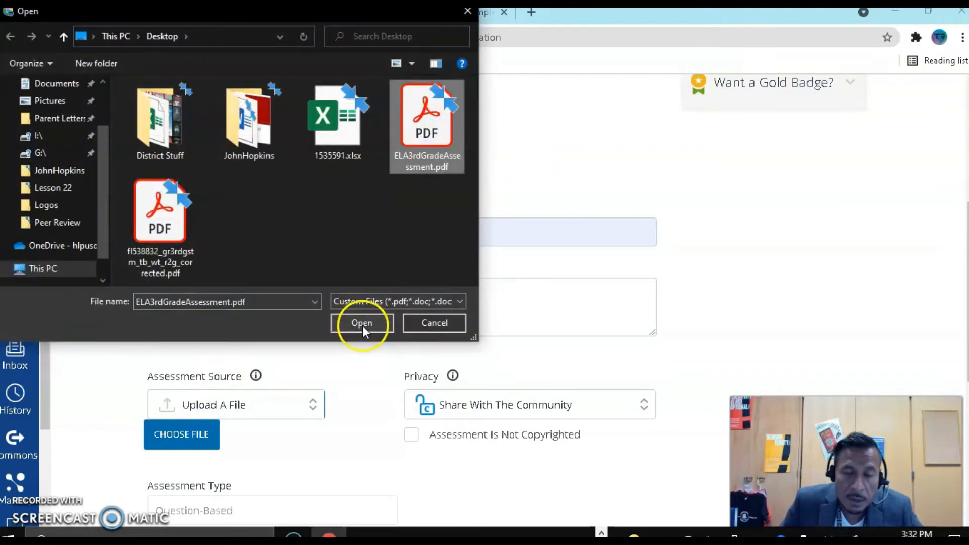
pyautogui.click(362, 322)
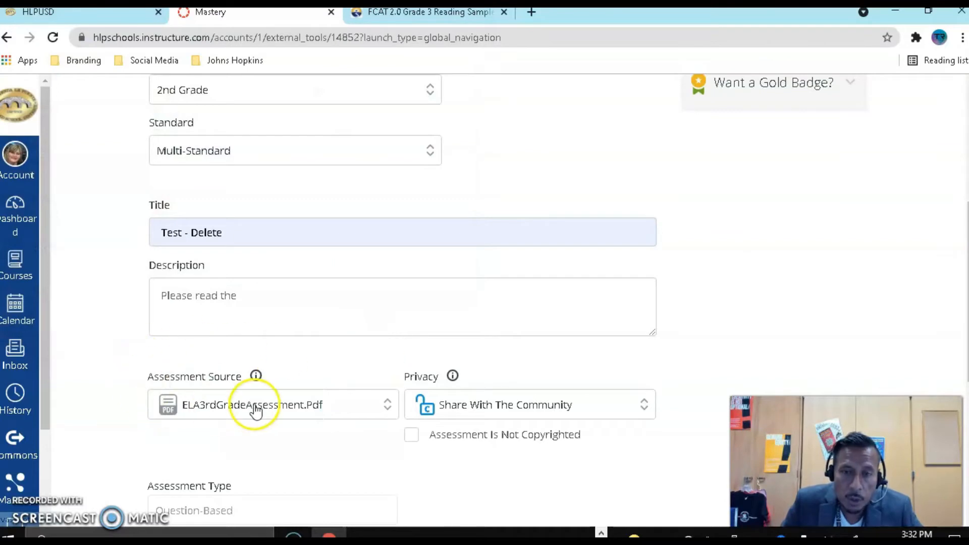
pyautogui.scroll(-3)
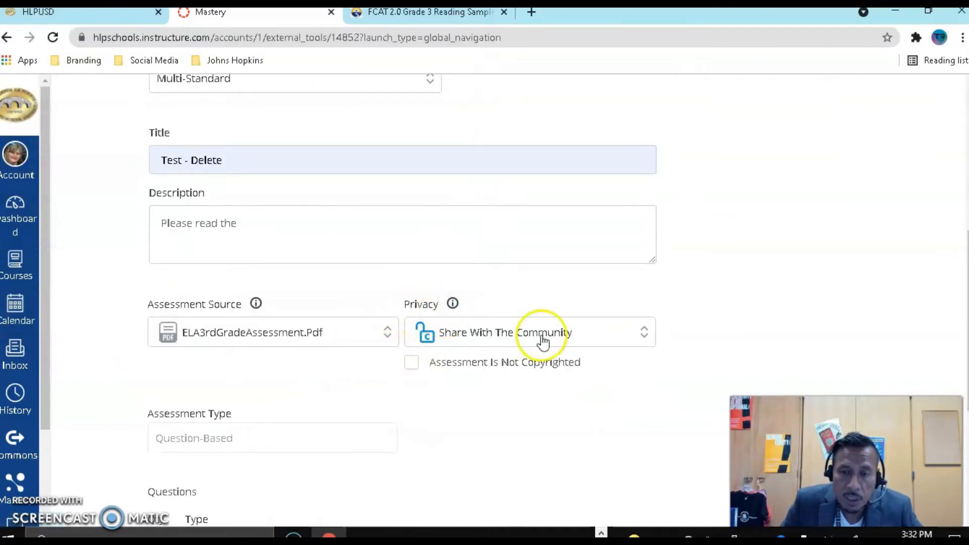
# - Set the assessment's Privacy to Private To My School
pyautogui.click(529, 333)
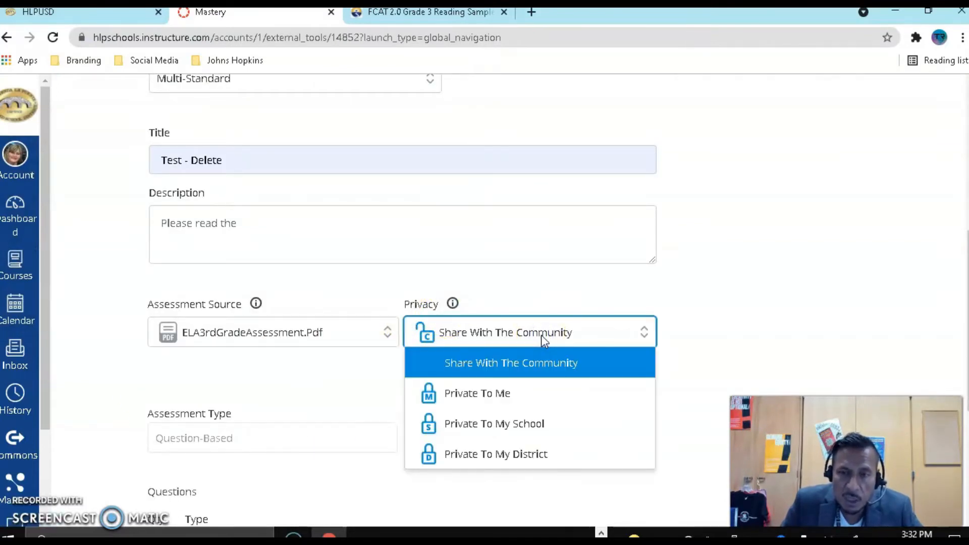
pyautogui.click(494, 424)
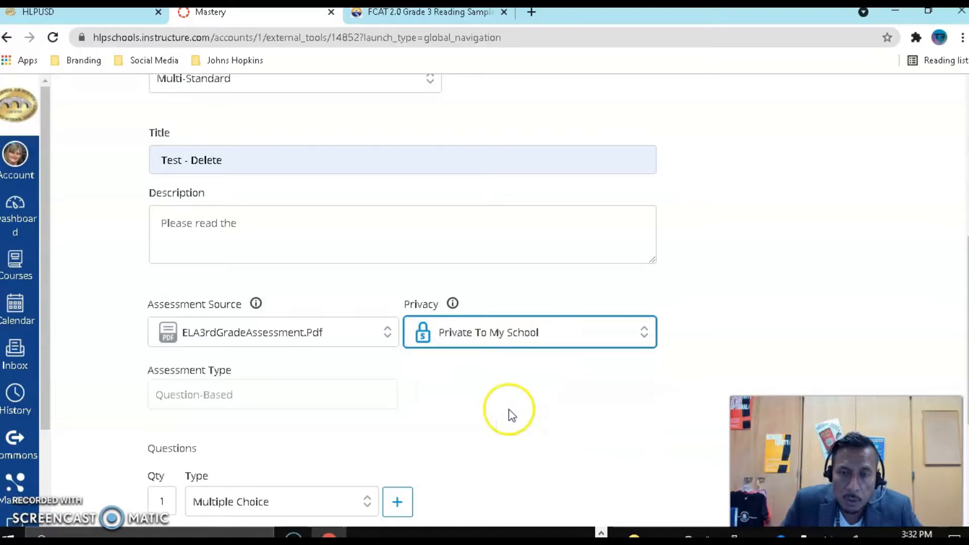
pyautogui.scroll(-3)
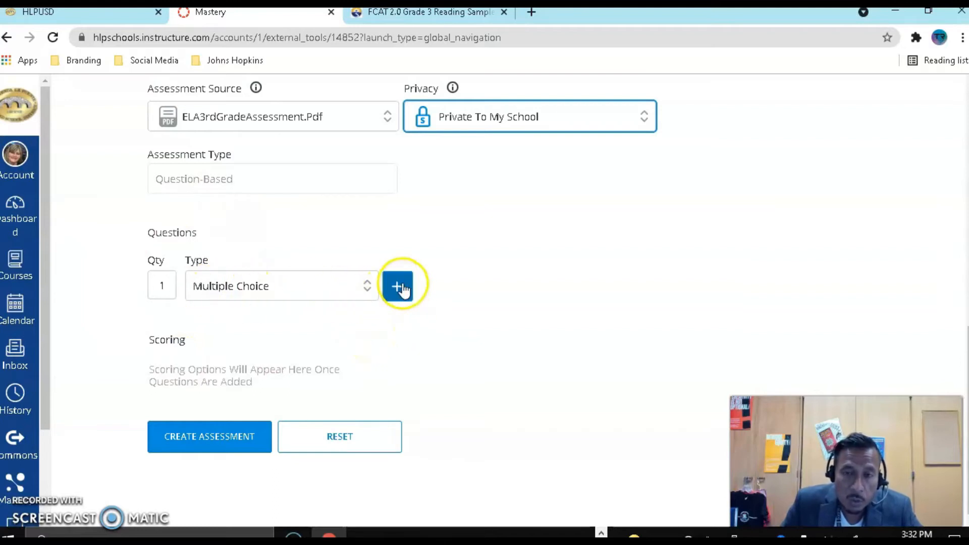
# - Add multiple-choice questions 1 and 2, keyed C and A
pyautogui.click(400, 286)
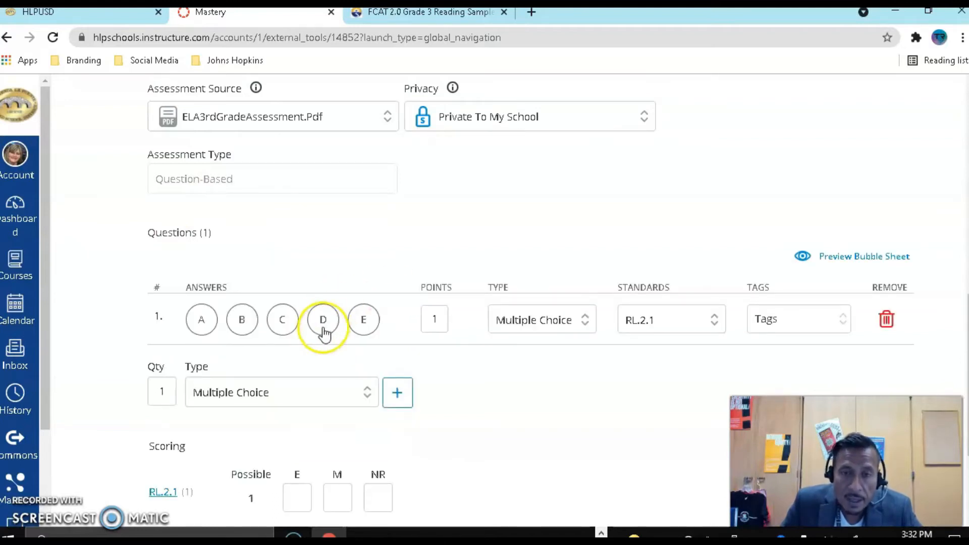
pyautogui.click(283, 320)
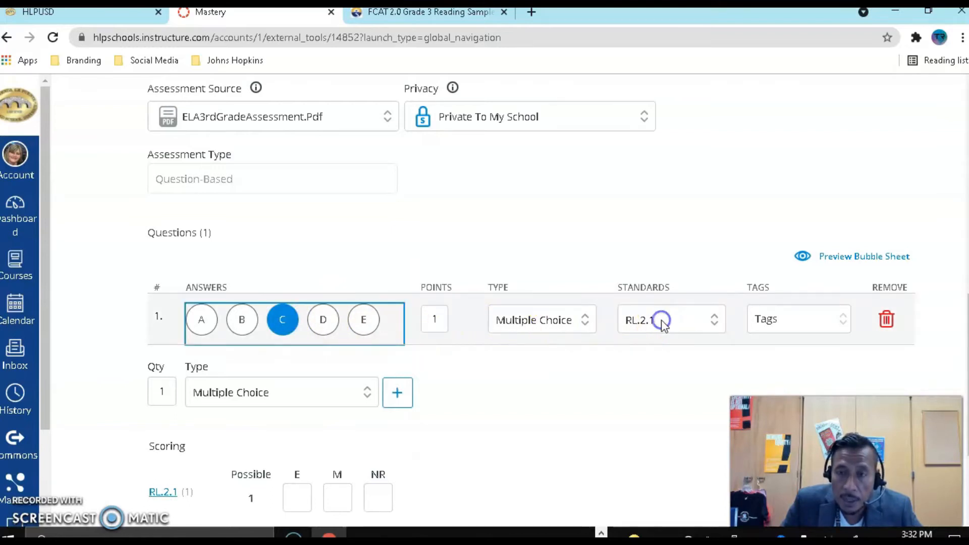
pyautogui.scroll(-3)
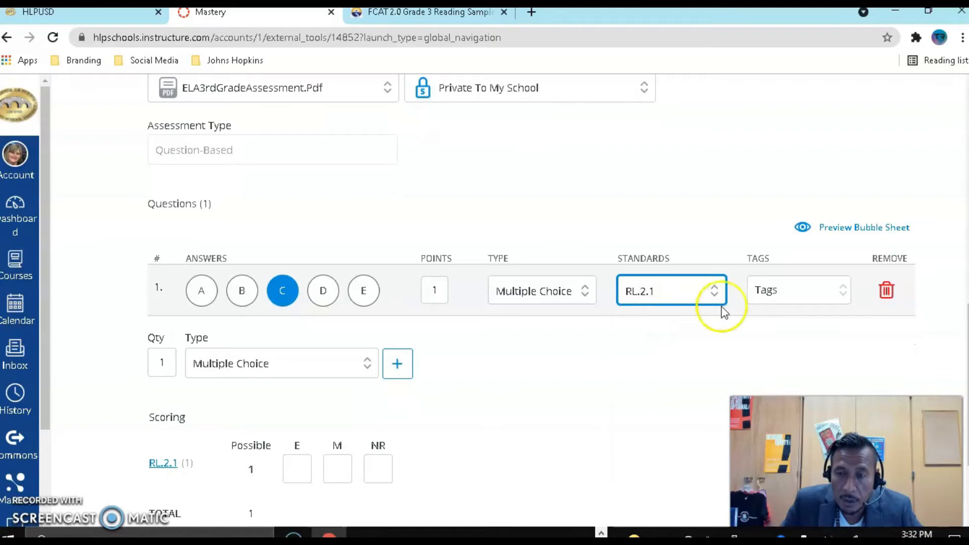
pyautogui.click(798, 289)
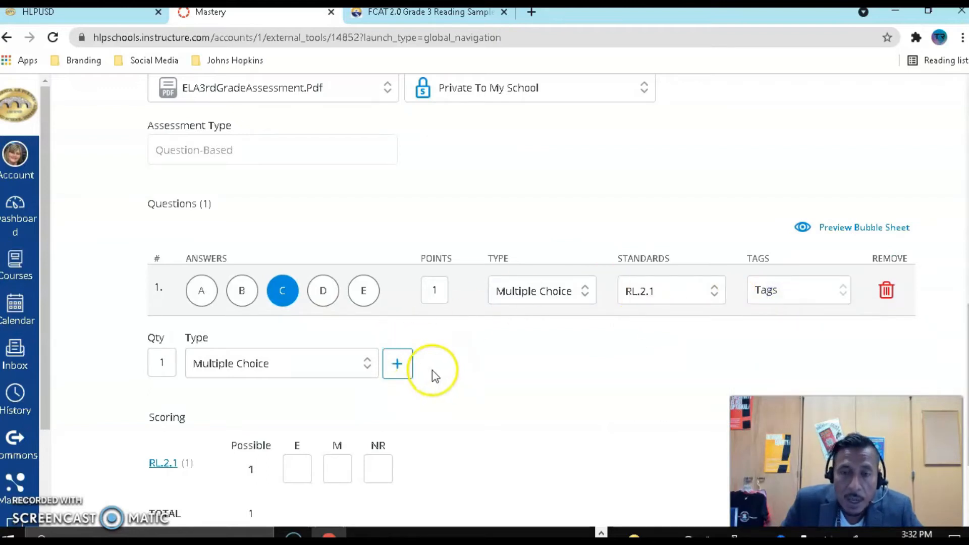
pyautogui.click(397, 364)
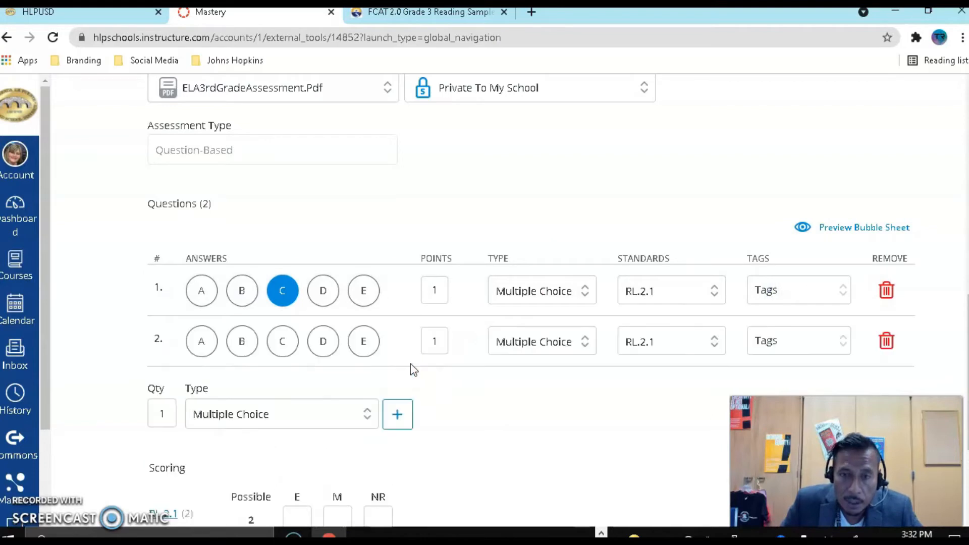
pyautogui.click(201, 341)
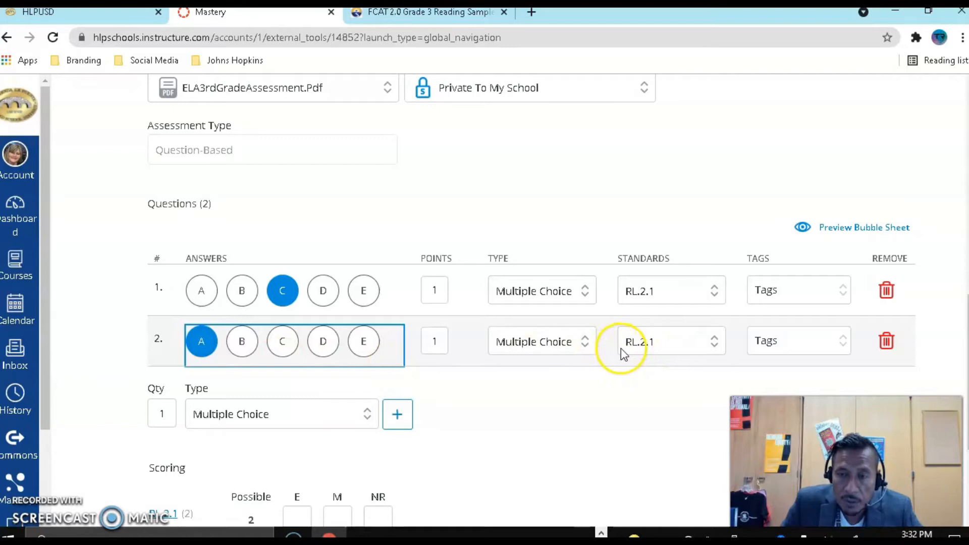
pyautogui.scroll(-3)
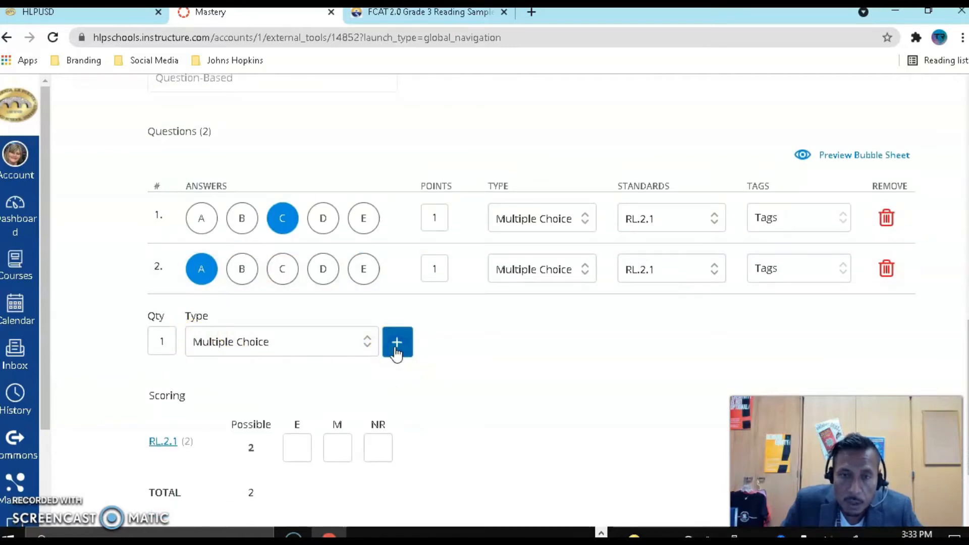
# - Add questions 3 to 5, with D and B keyed for questions 3 and 4
pyautogui.click(397, 341)
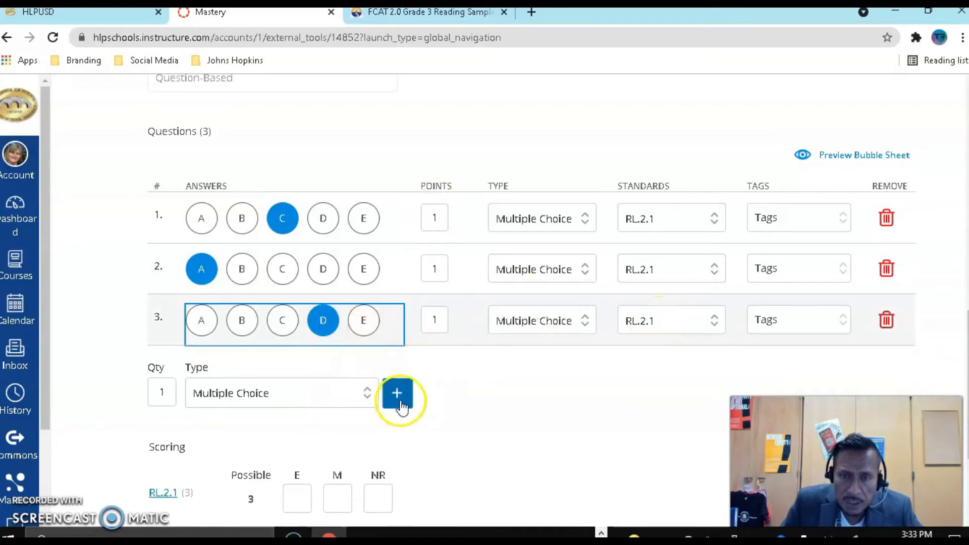
pyautogui.click(396, 394)
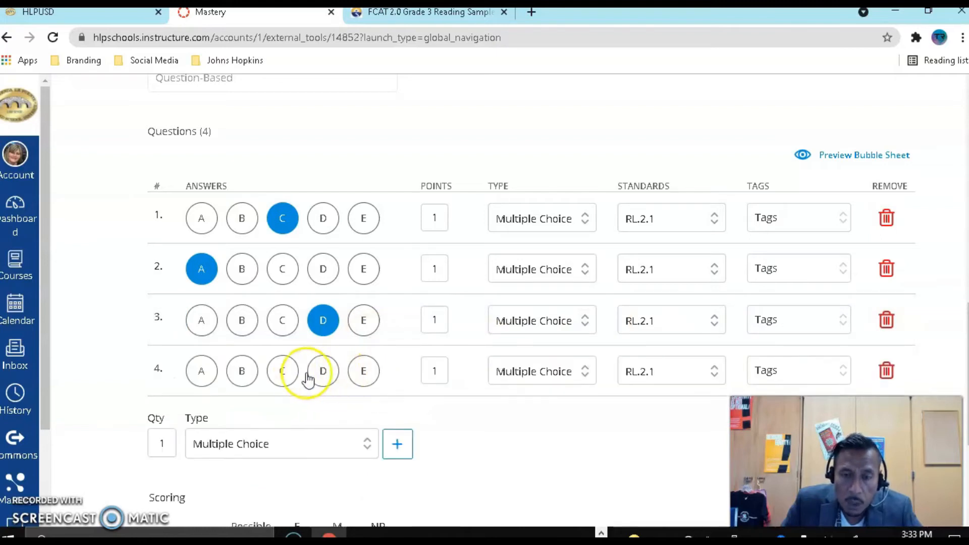
pyautogui.click(242, 371)
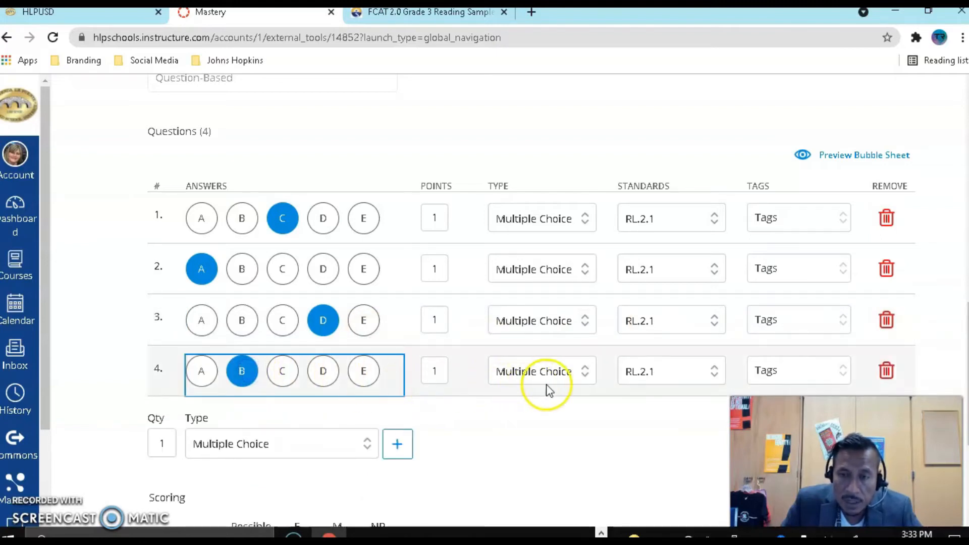
pyautogui.scroll(-3)
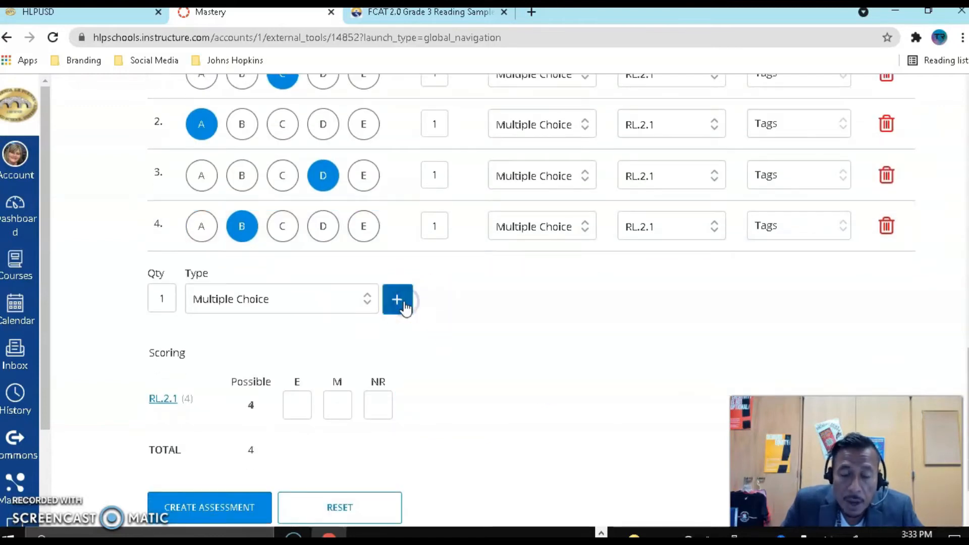
pyautogui.click(398, 299)
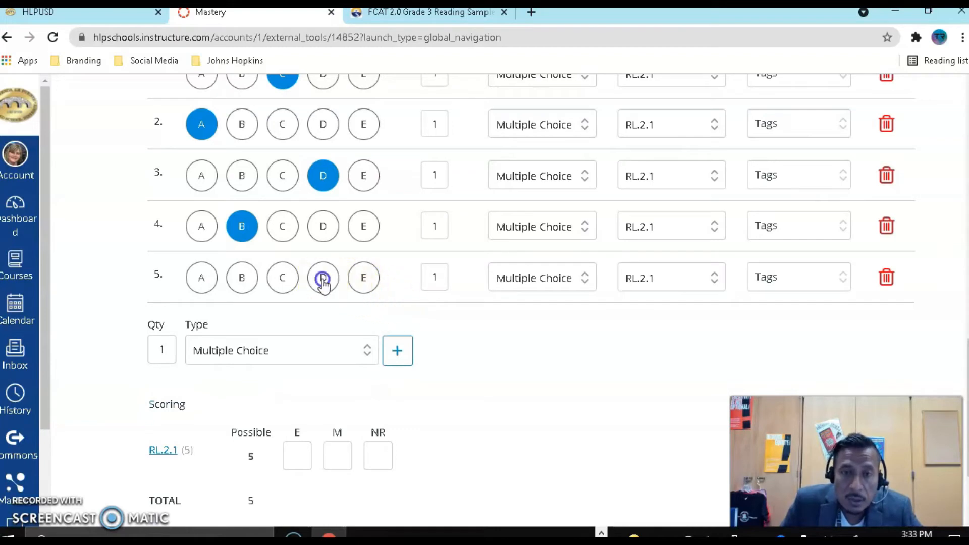
# - Tag question 5 with standard RL.2.2 and give it 4 points
pyautogui.click(672, 277)
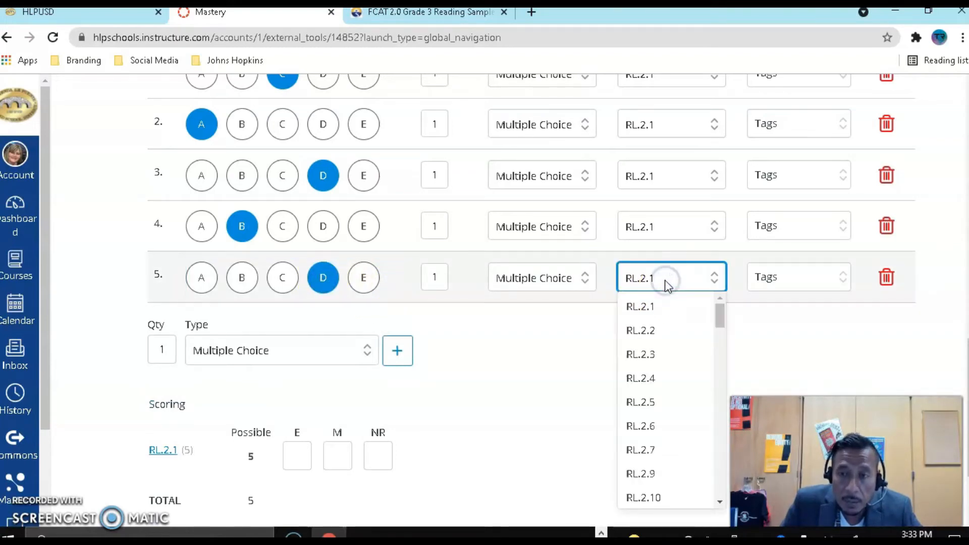
pyautogui.click(641, 330)
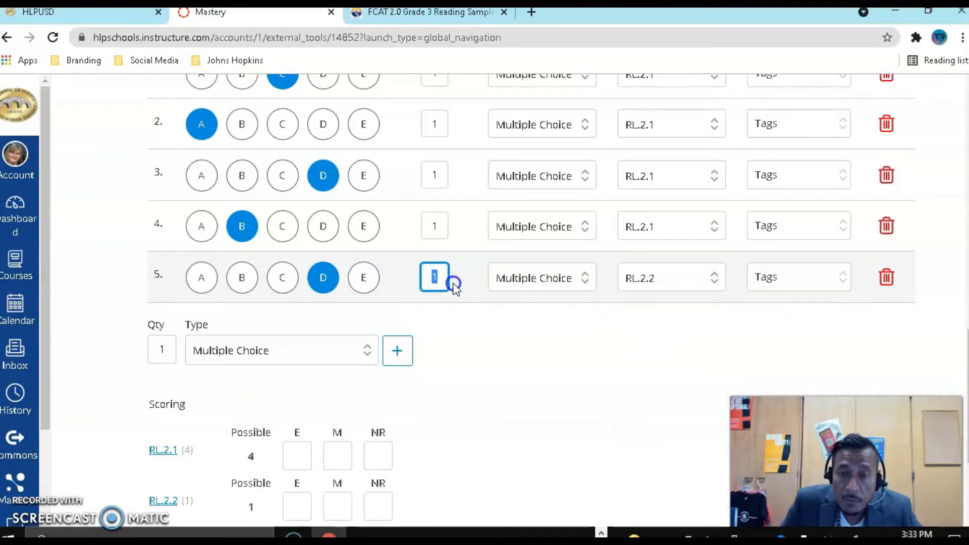
pyautogui.write('4')
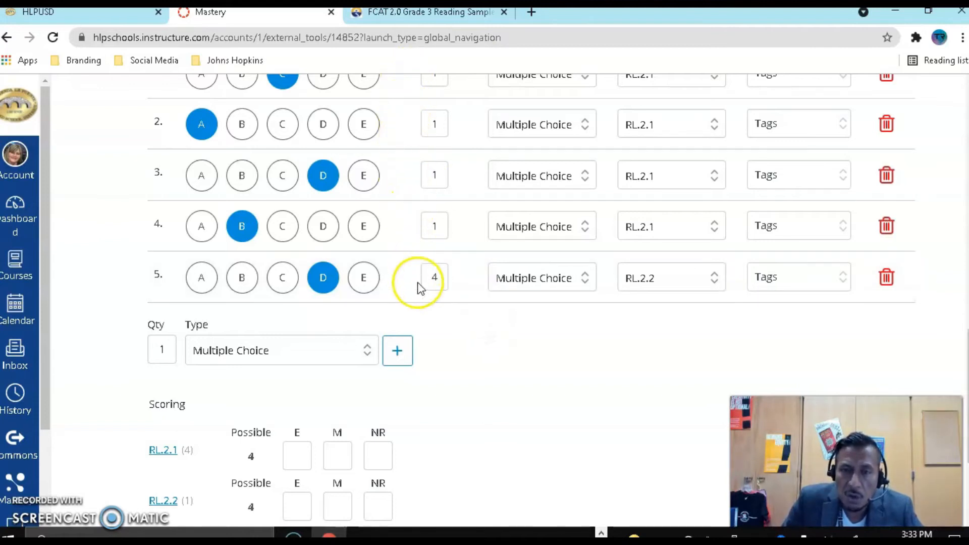
pyautogui.moveTo(683, 319)
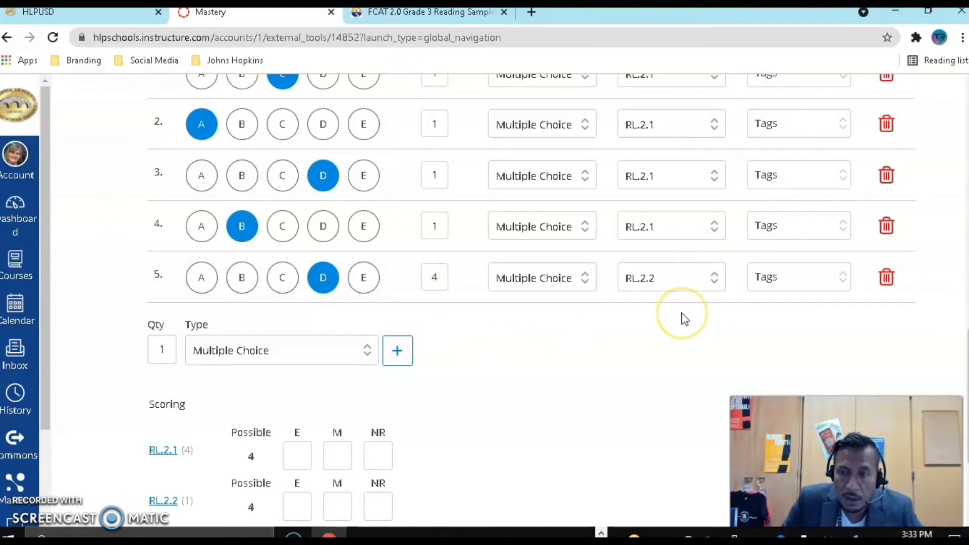
pyautogui.moveTo(649, 318)
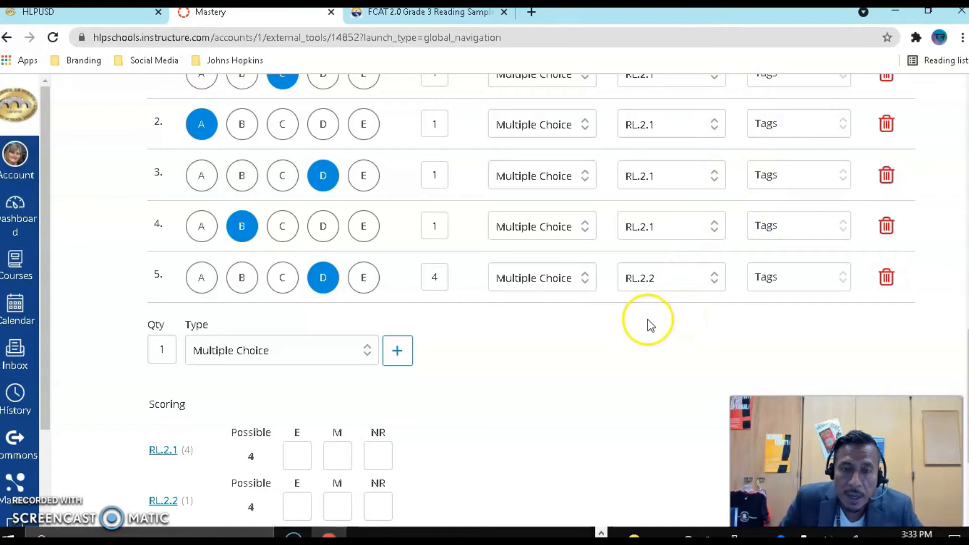
# - Enter E 4, M 3, NR 2 scoring thresholds for RL.2.1 and RL.2.2
pyautogui.scroll(-3)
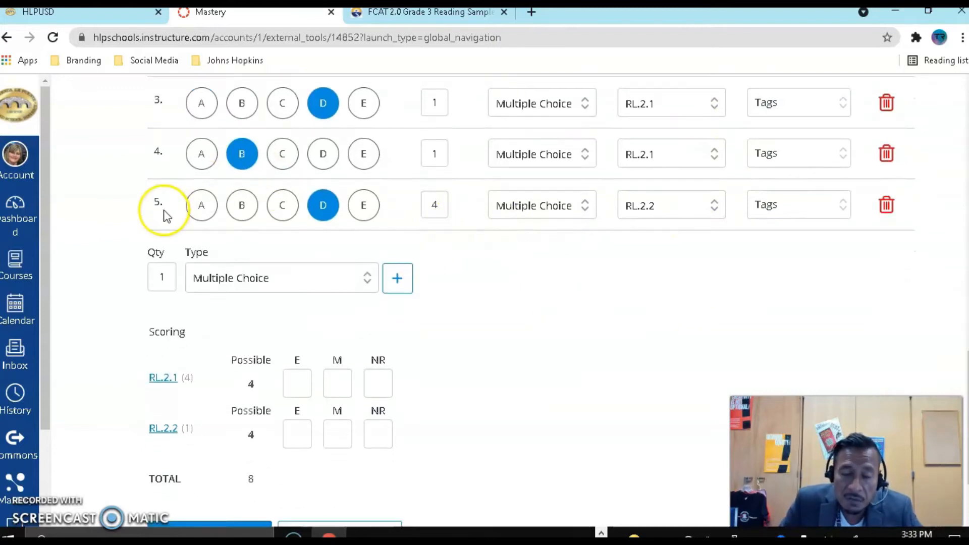
pyautogui.scroll(-3)
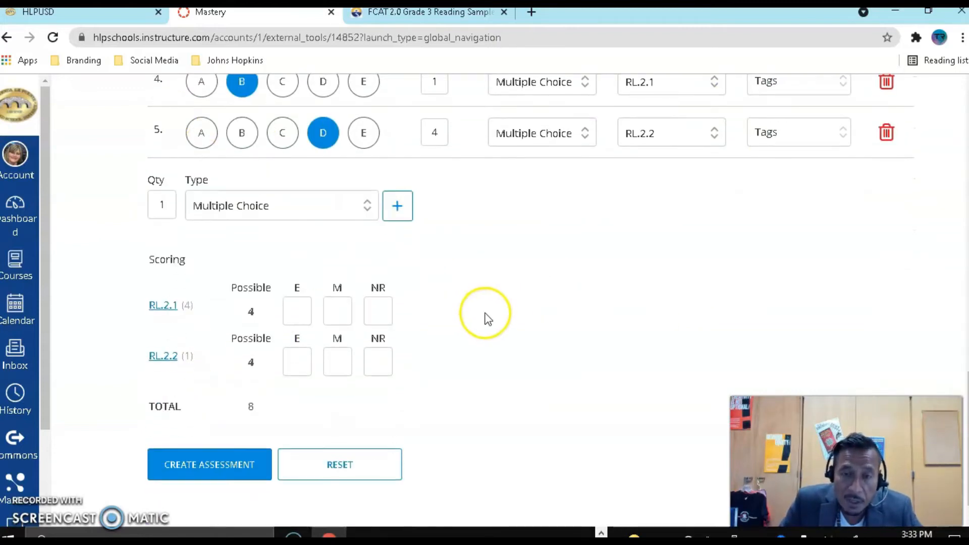
pyautogui.moveTo(207, 330)
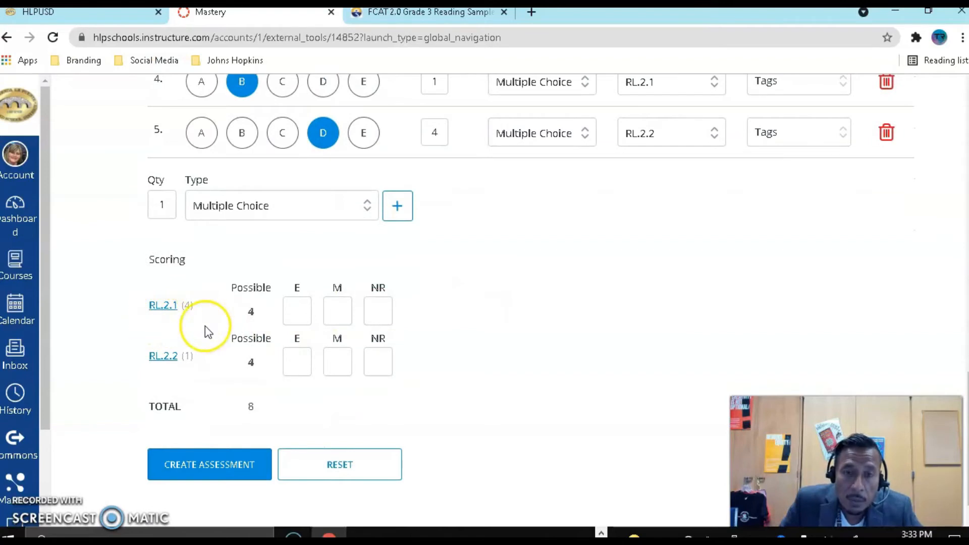
pyautogui.moveTo(163, 305)
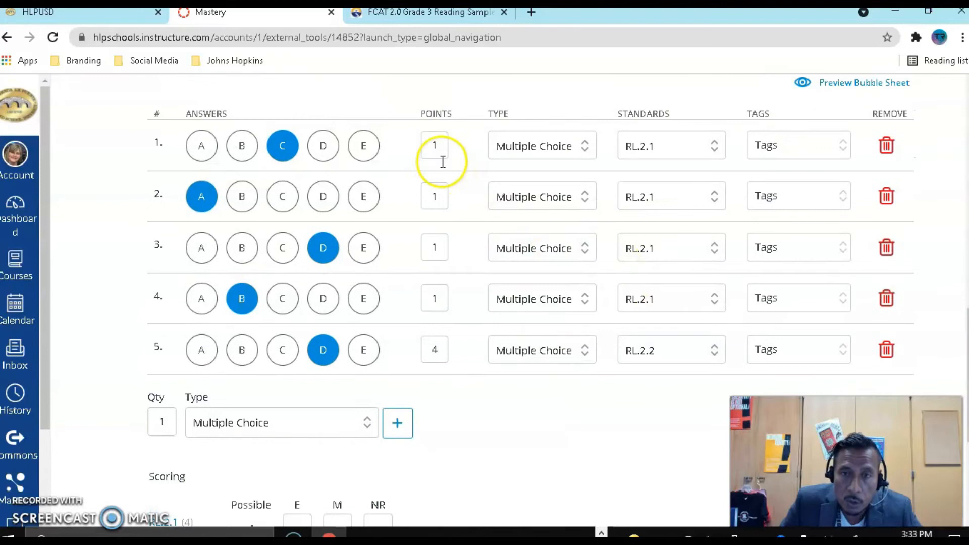
pyautogui.scroll(-3)
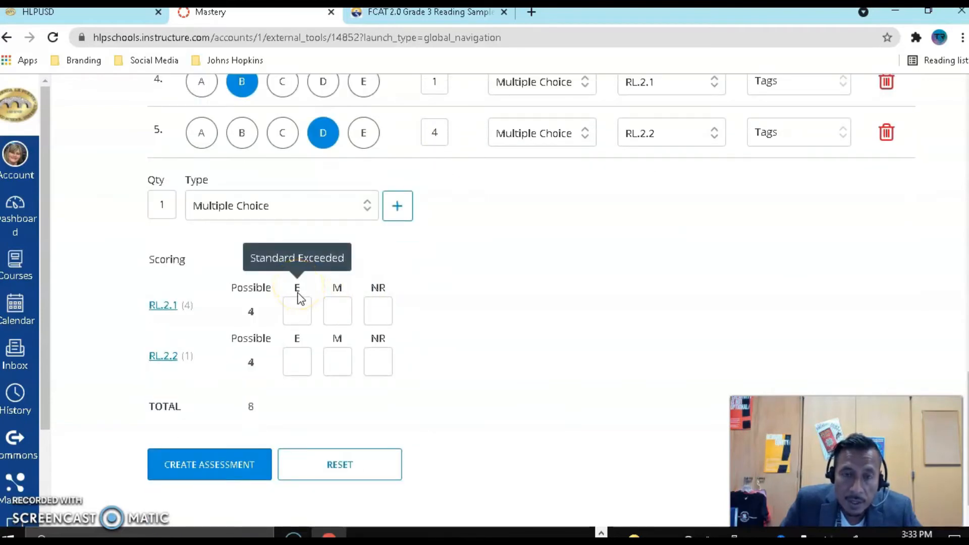
pyautogui.click(297, 311)
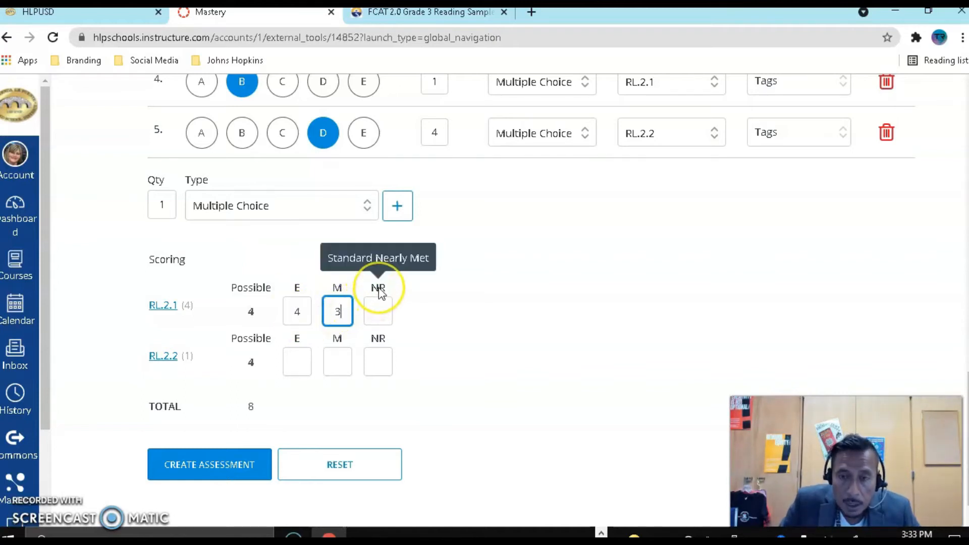
pyautogui.click(378, 311)
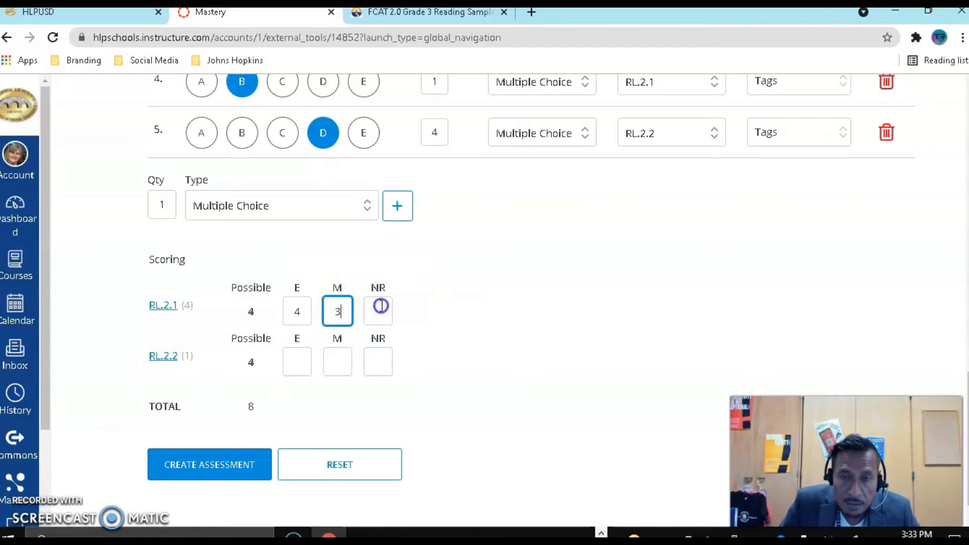
pyautogui.write('2')
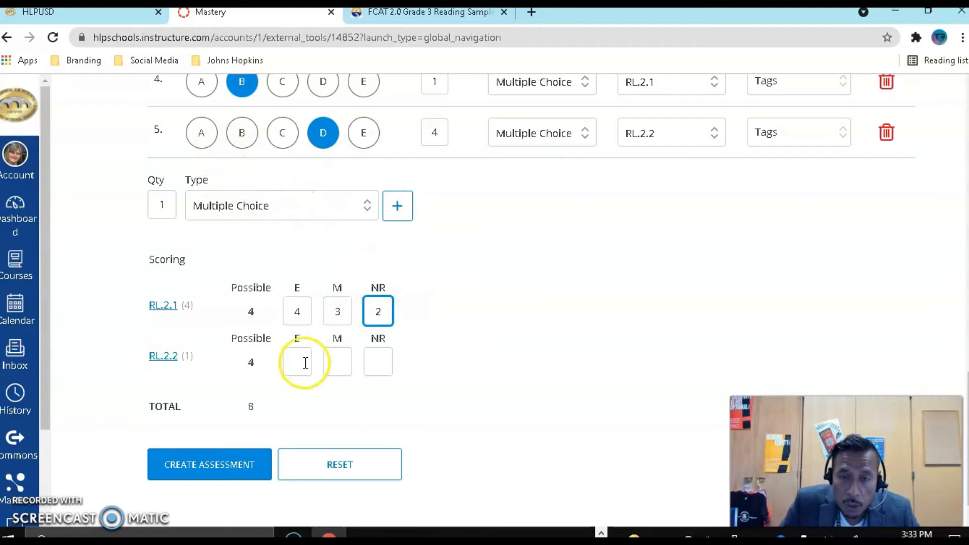
pyautogui.write('4')
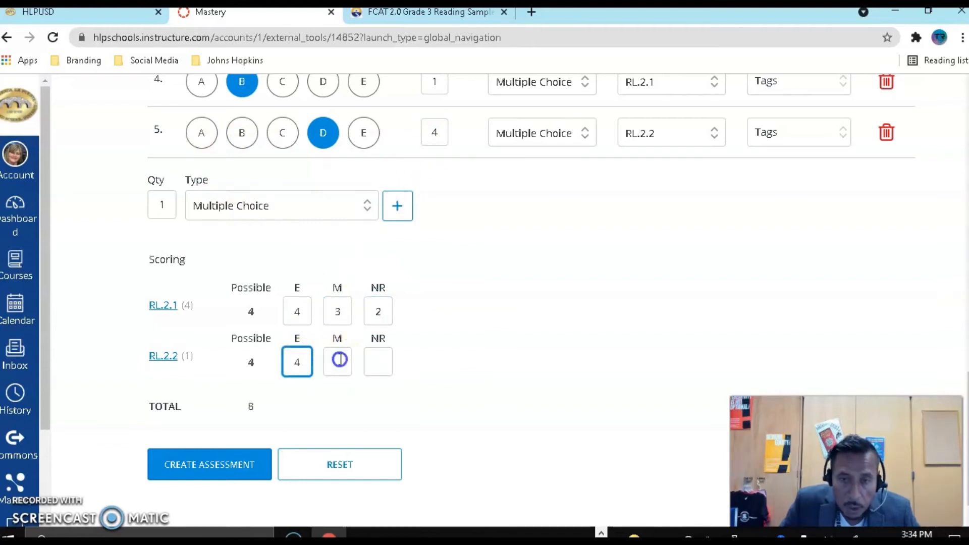
pyautogui.click(377, 362)
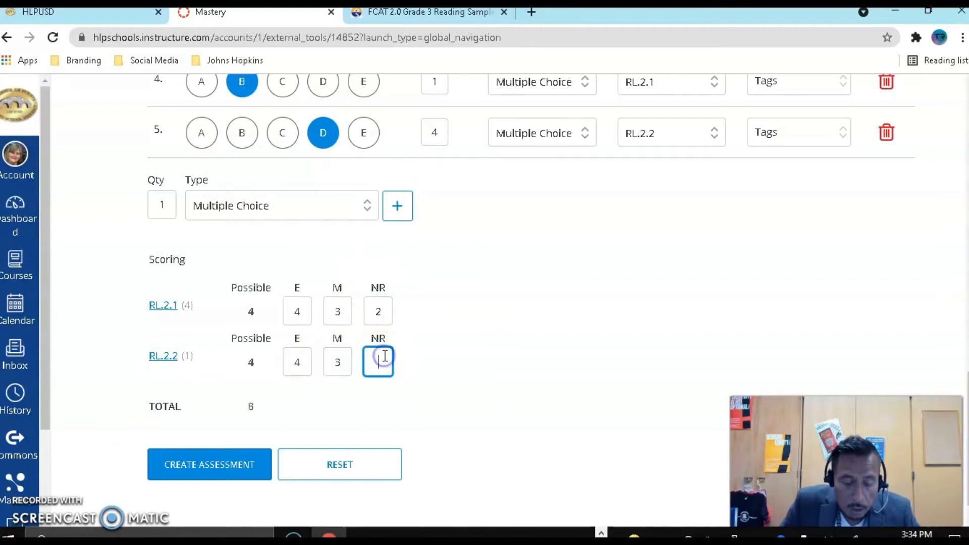
pyautogui.write('2')
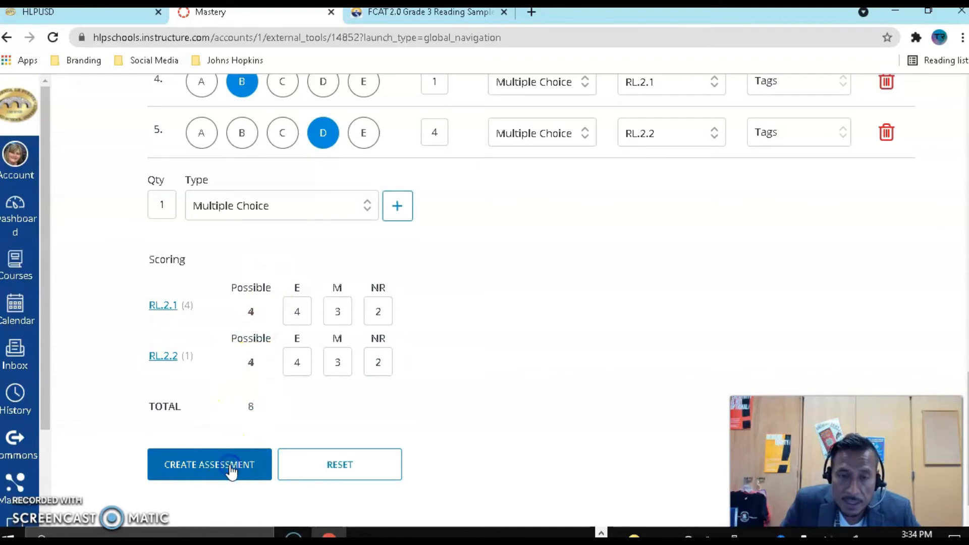
# - Create the 'Test - Delete' assessment and page through its PDF preview
pyautogui.click(209, 464)
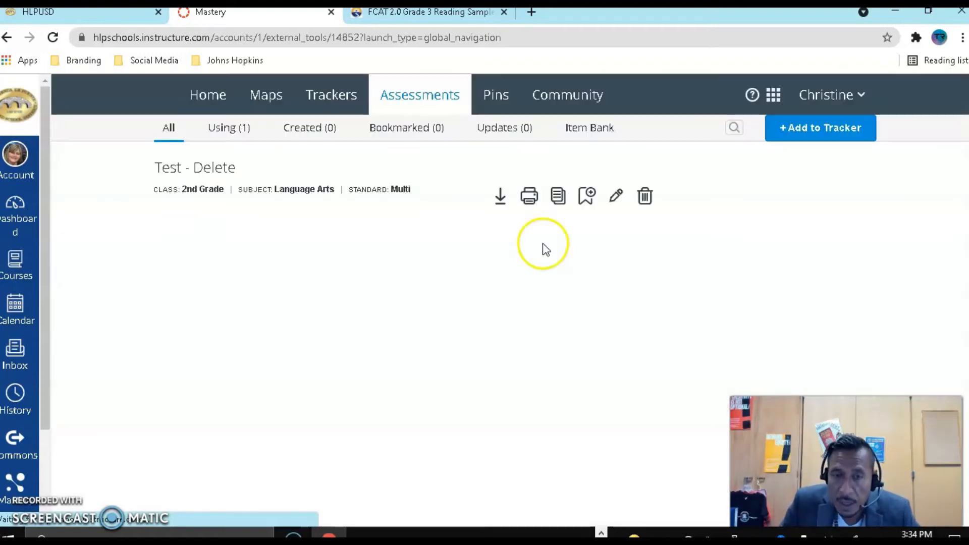
pyautogui.moveTo(533, 449)
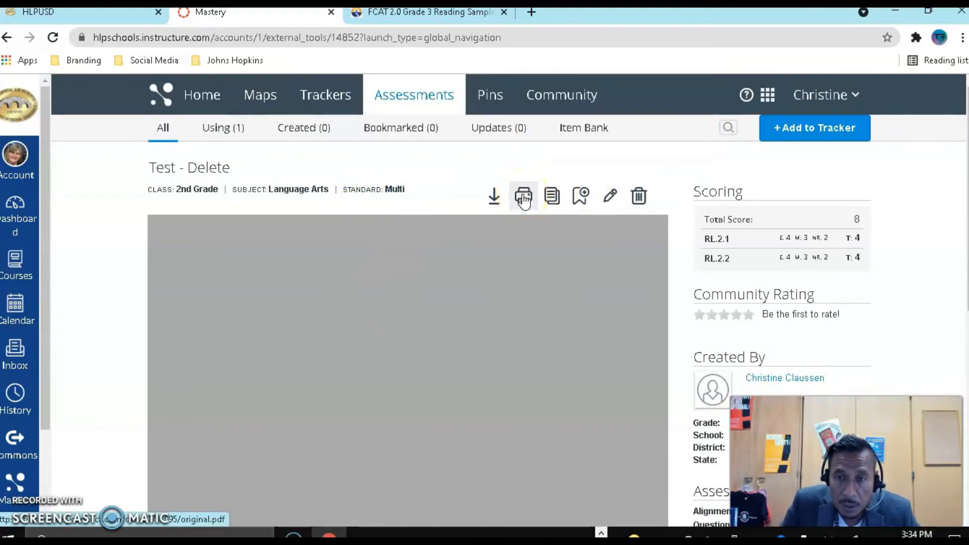
pyautogui.click(523, 195)
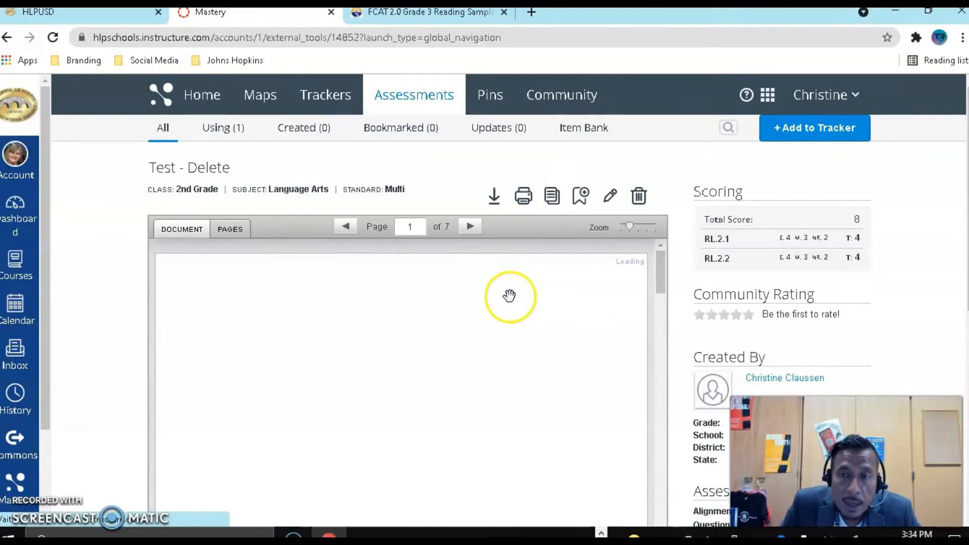
pyautogui.moveTo(928, 242)
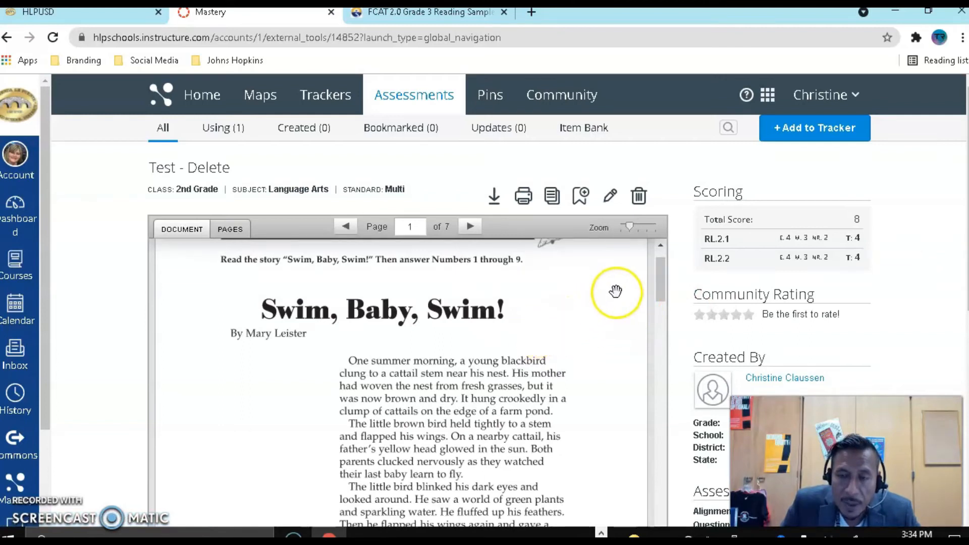
pyautogui.click(470, 226)
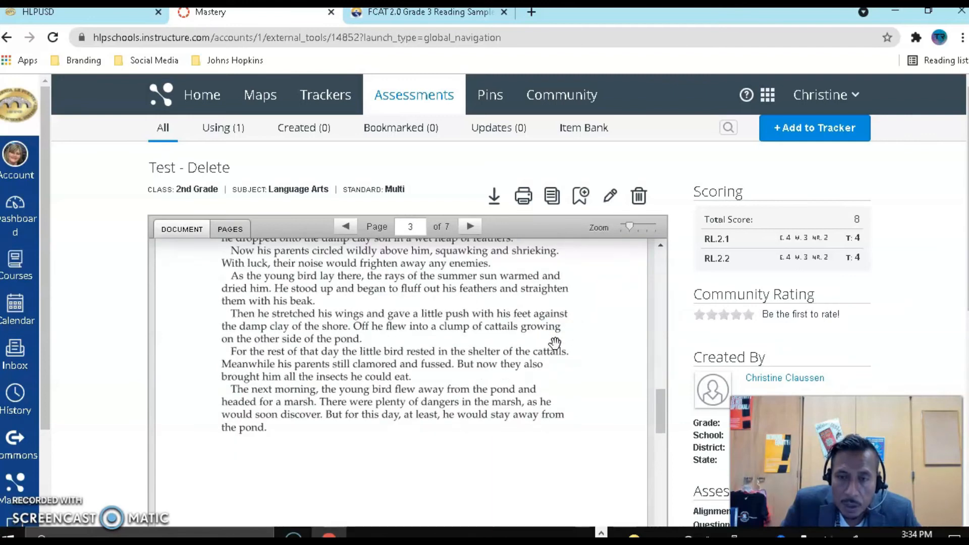
pyautogui.click(470, 226)
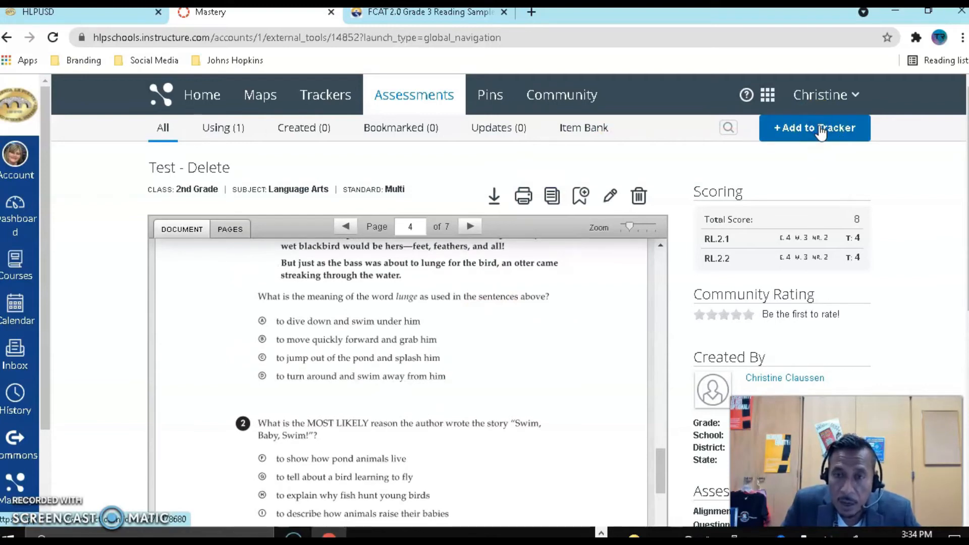
# - Add 'Test - Delete' to the ELA 2nd Grade tracker
pyautogui.click(814, 127)
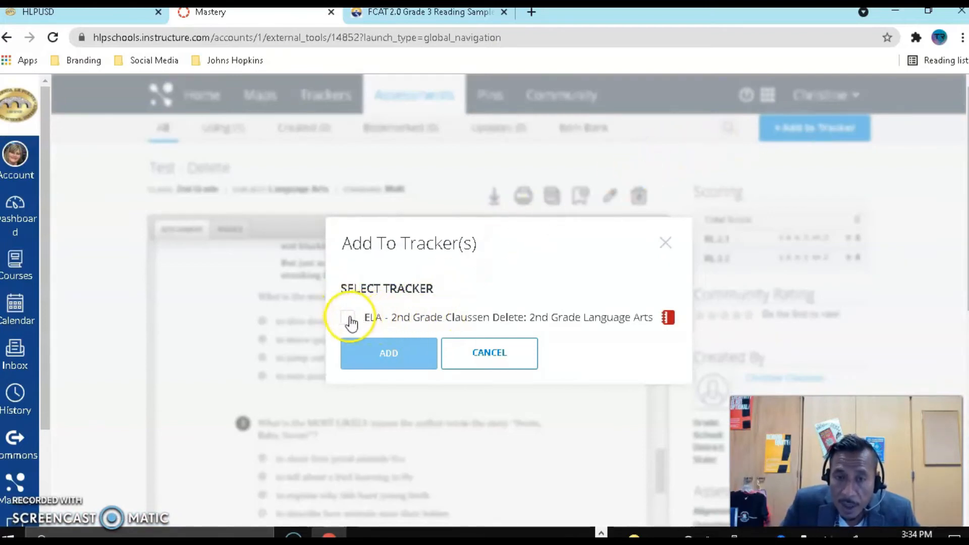
pyautogui.click(347, 317)
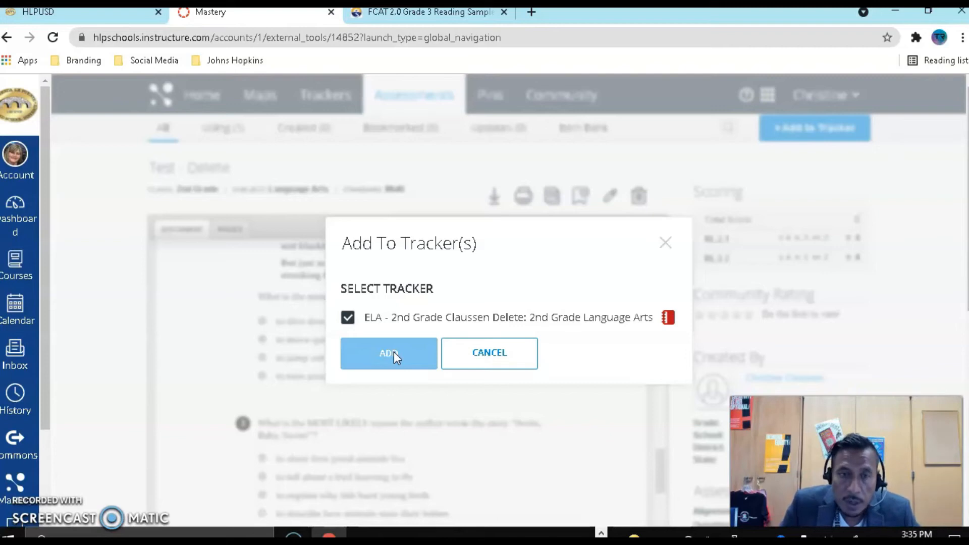
pyautogui.click(388, 353)
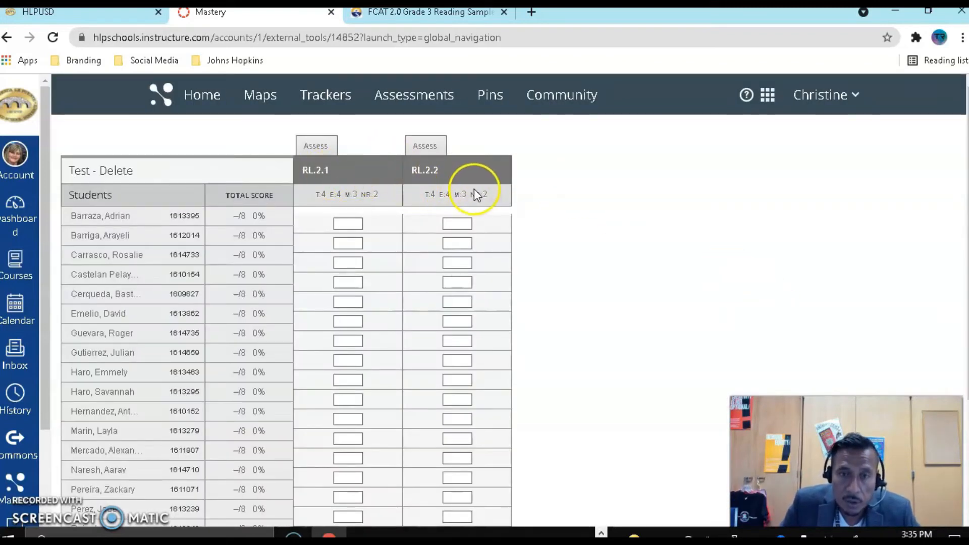
# - Open the Canvas course's Mastery Tracker page, showing no tracker linked
pyautogui.click(501, 197)
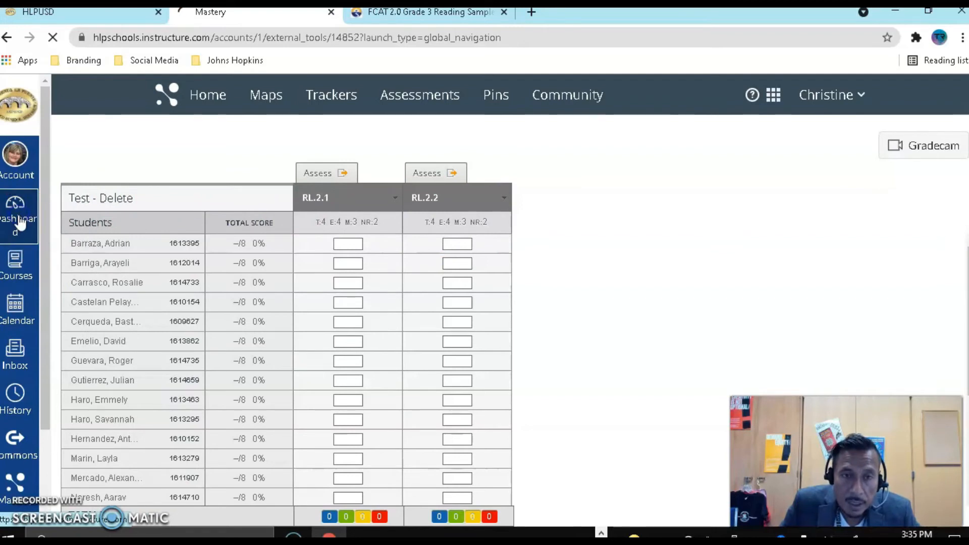
pyautogui.click(116, 425)
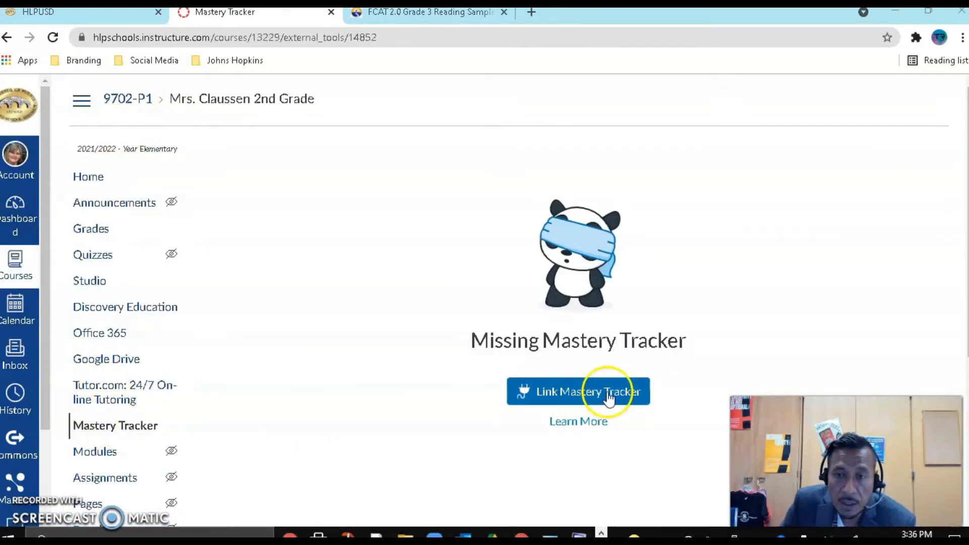
# - Link the existing 'ELA - 2nd Grade Claussen Delete' tracker to the course
pyautogui.click(577, 391)
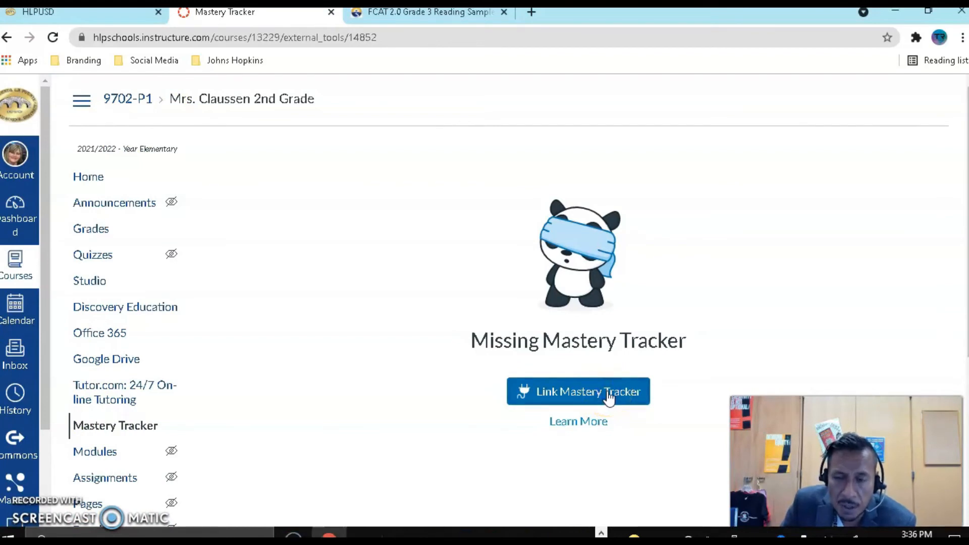
pyautogui.click(578, 391)
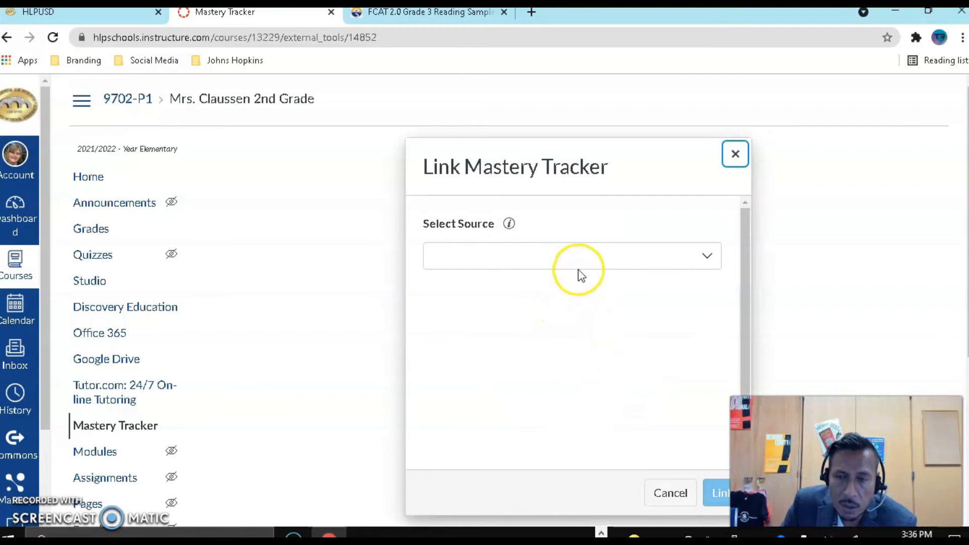
pyautogui.click(572, 256)
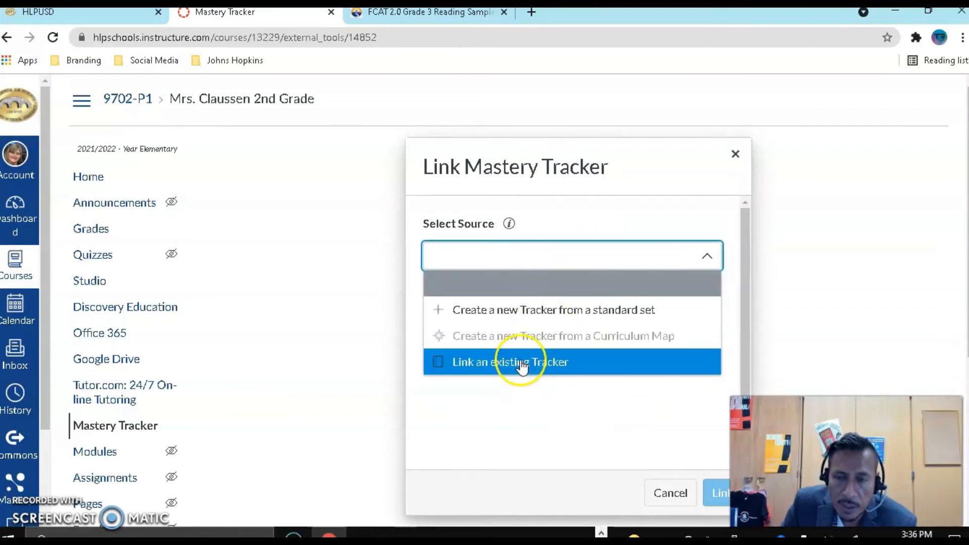
pyautogui.click(510, 363)
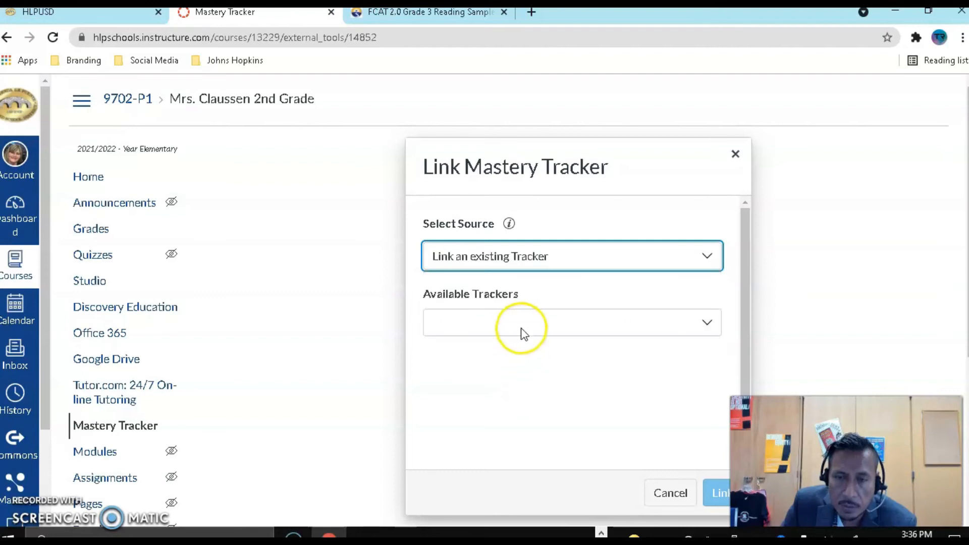
pyautogui.click(571, 323)
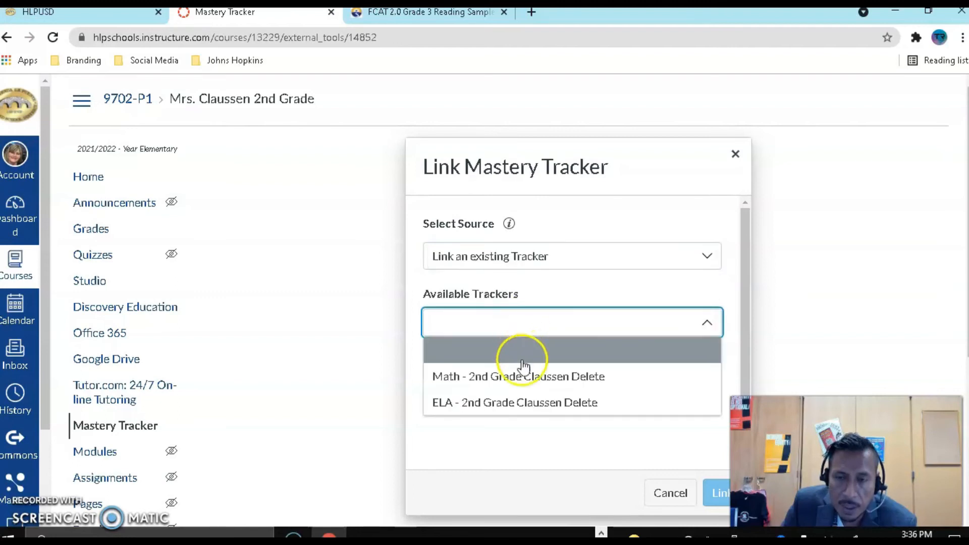
pyautogui.click(514, 403)
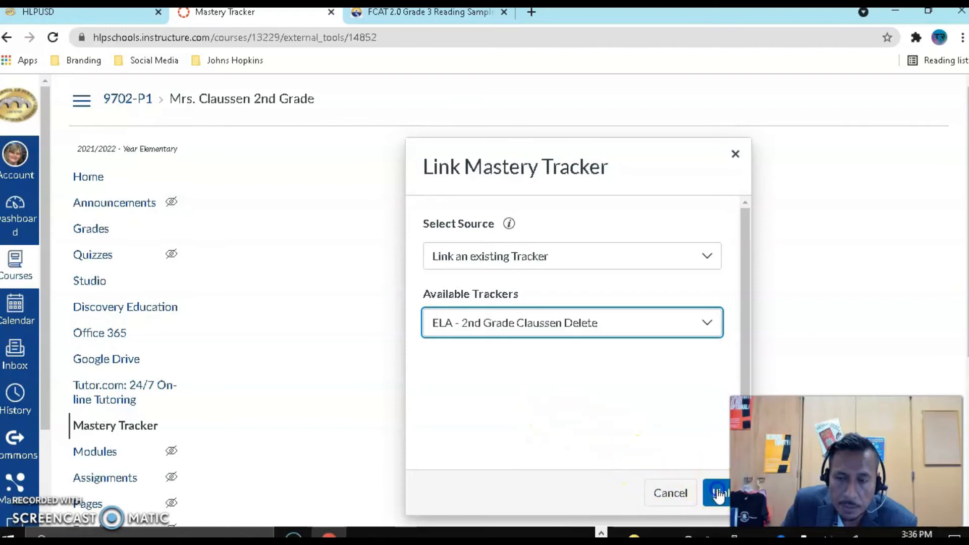
pyautogui.click(719, 493)
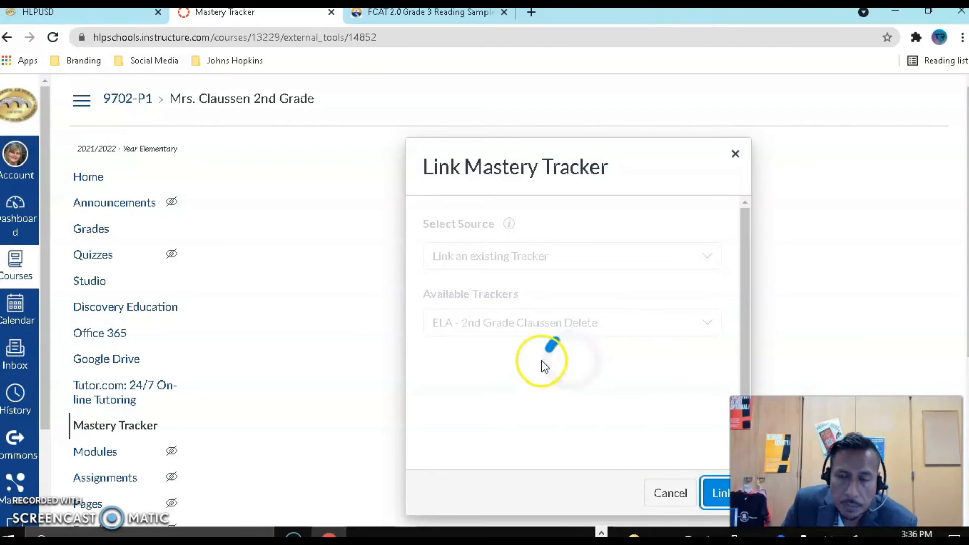
pyautogui.click(721, 493)
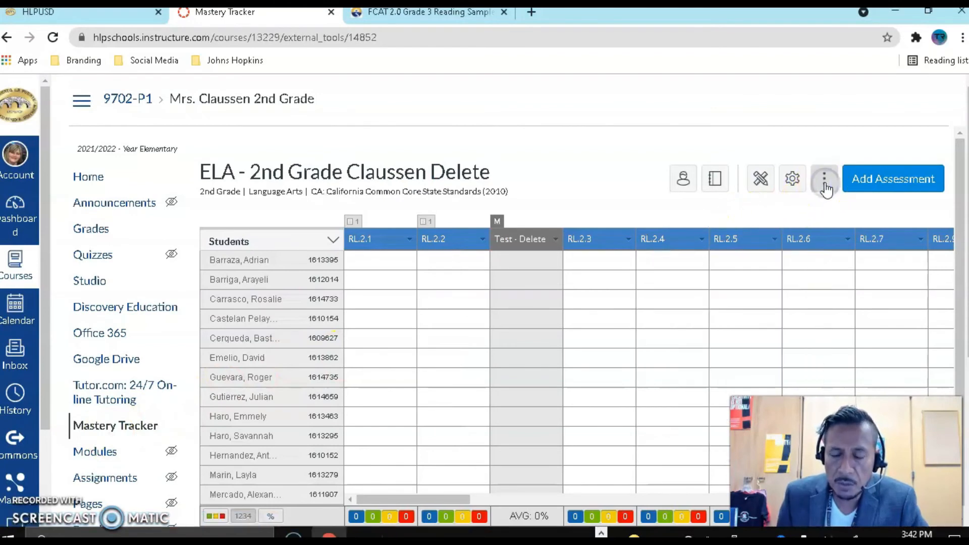
# - Show the tracker's more menu with Item Bank, Standards and Curriculum Map
pyautogui.click(825, 179)
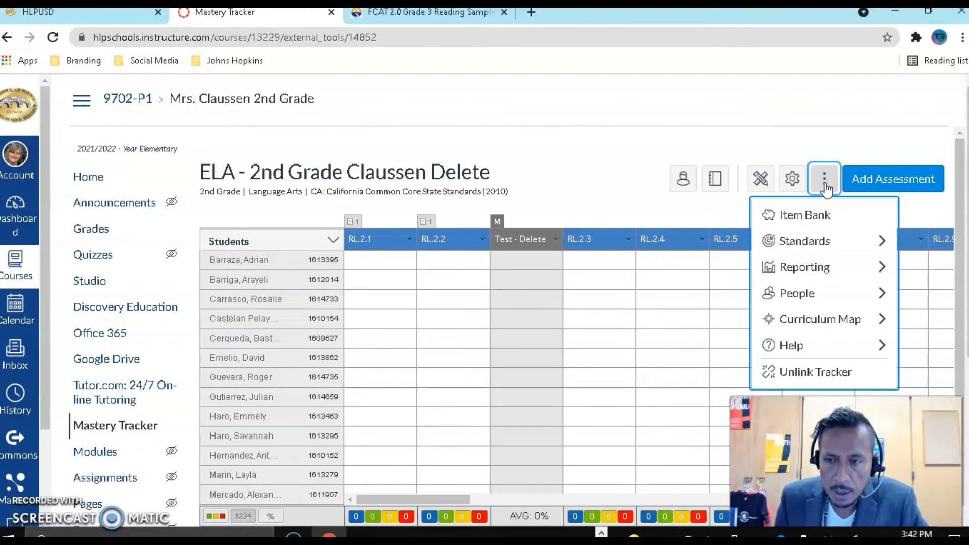
pyautogui.moveTo(820, 319)
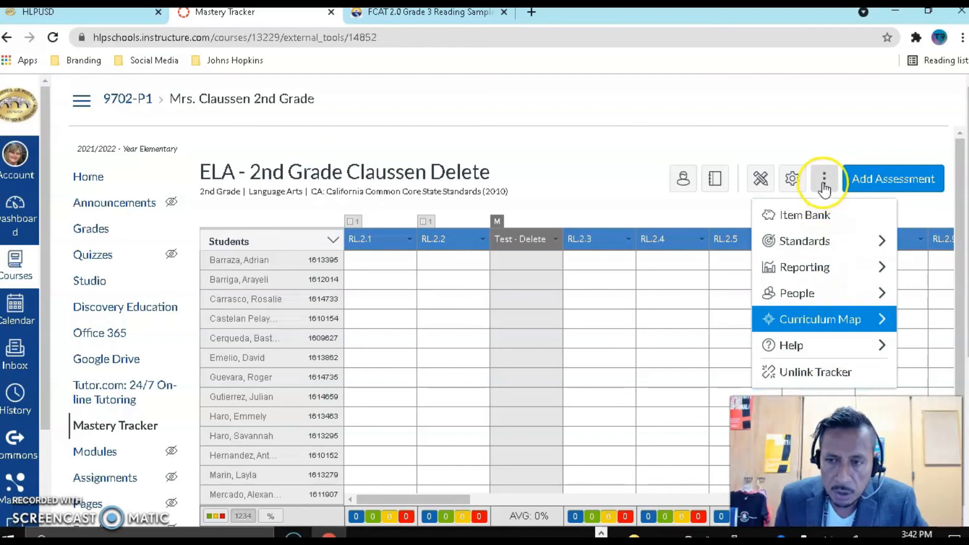
pyautogui.moveTo(815, 371)
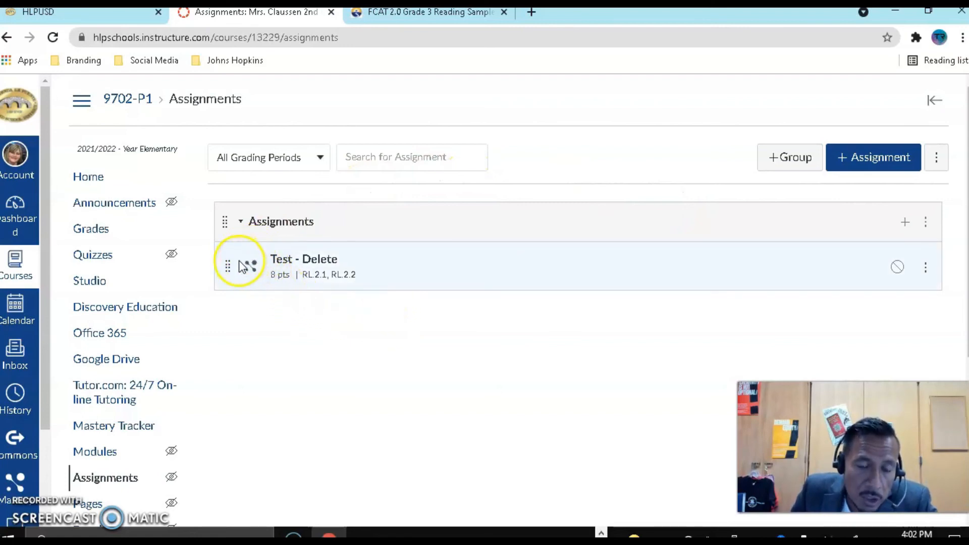
pyautogui.moveTo(316, 259)
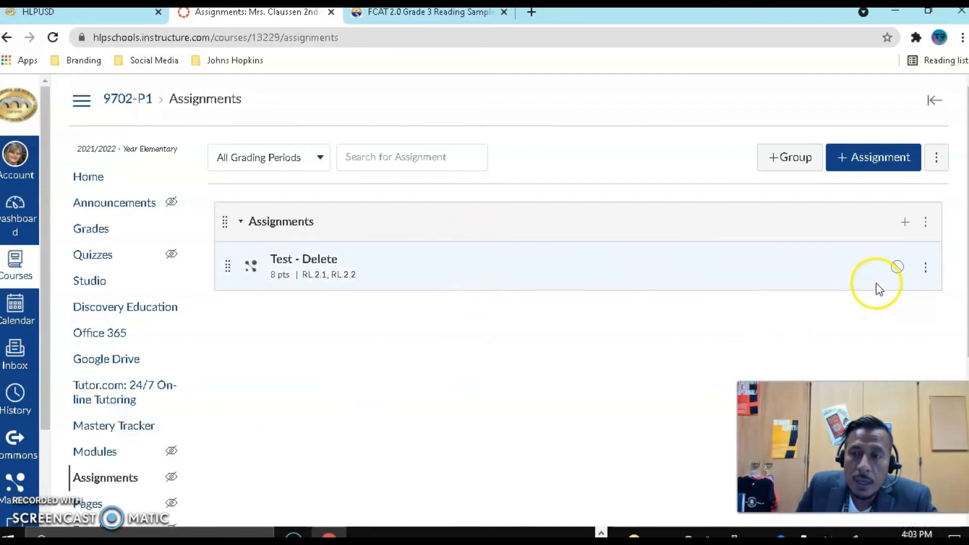
pyautogui.moveTo(897, 267)
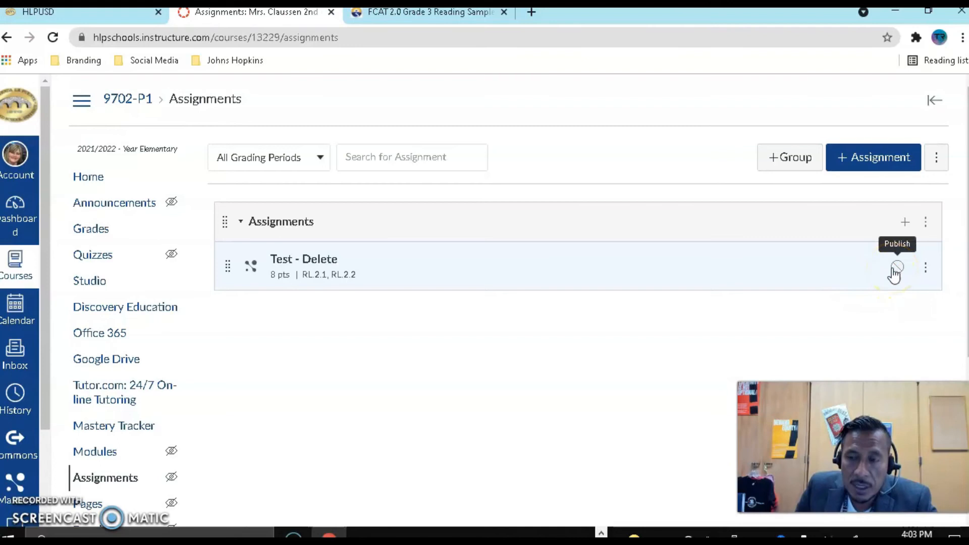
# - Publish the 'Test - Delete' assignment in Canvas Assignments
pyautogui.click(897, 266)
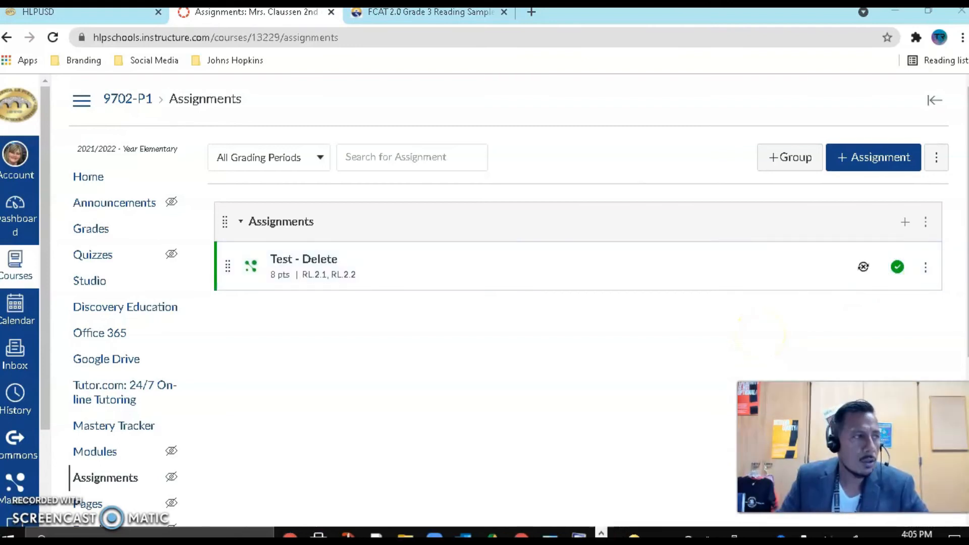
pyautogui.click(549, 233)
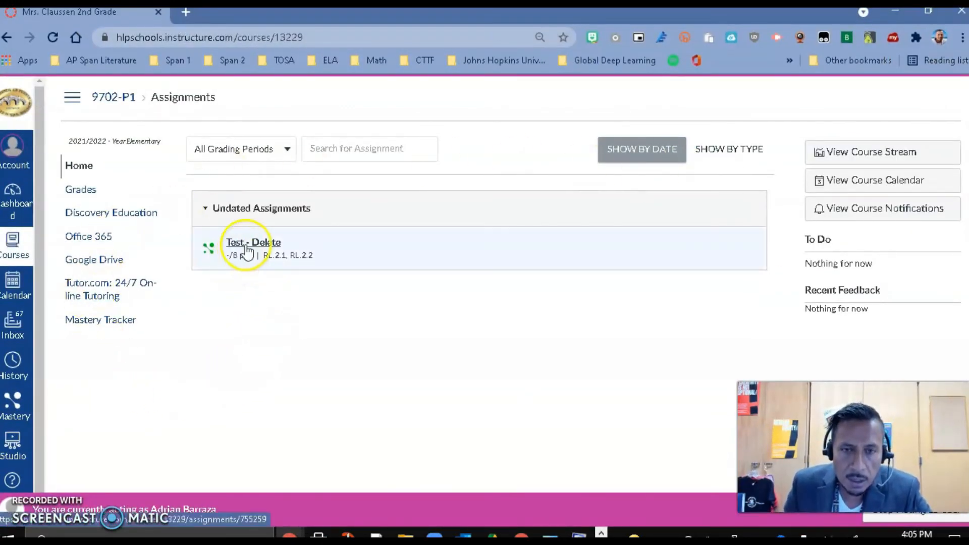
# - In Student View, open 'Test - Delete' under Undated Assignments
pyautogui.click(253, 242)
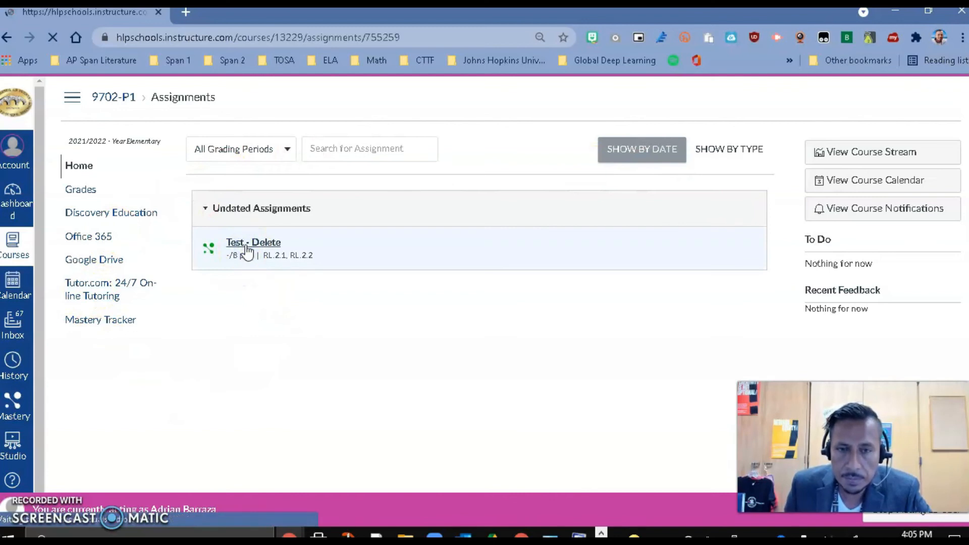
pyautogui.click(253, 242)
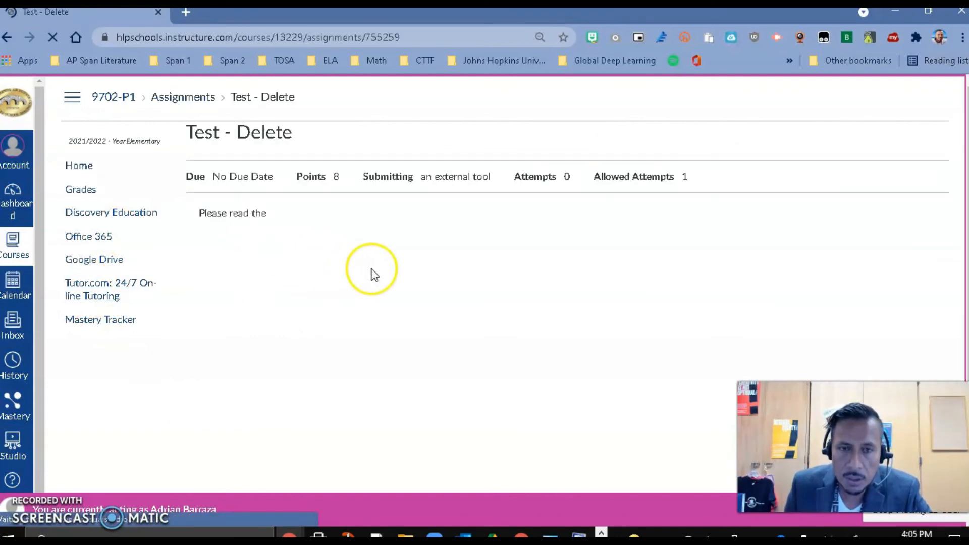
pyautogui.moveTo(584, 290)
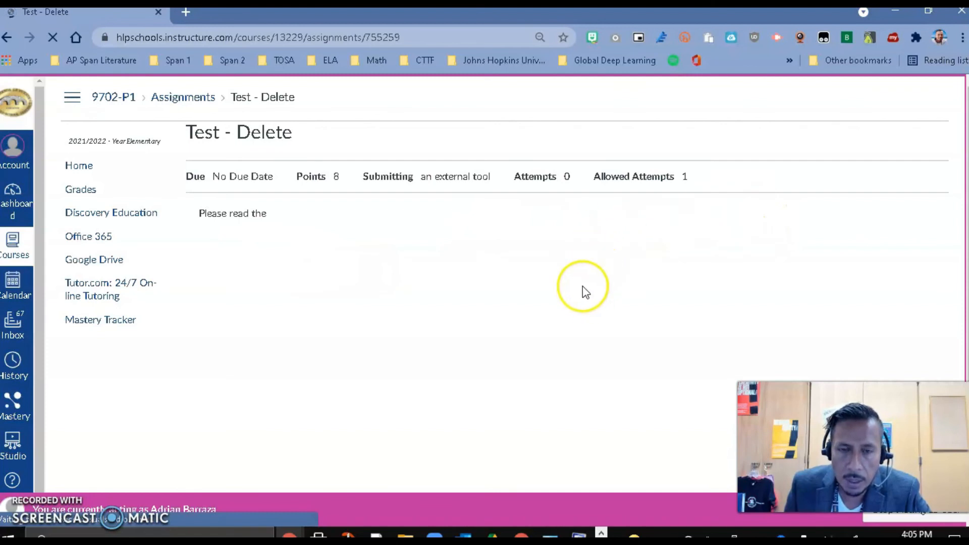
pyautogui.scroll(-3)
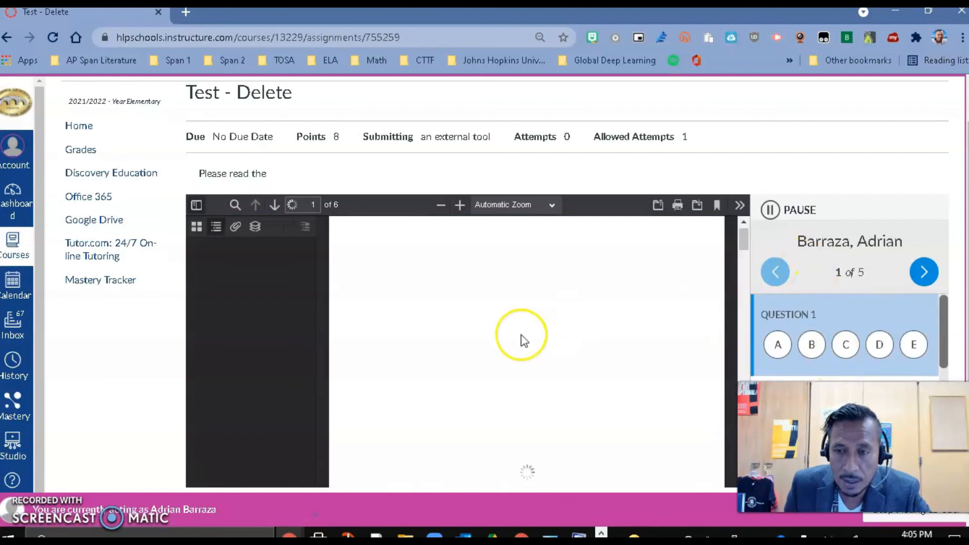
pyautogui.moveTo(654, 261)
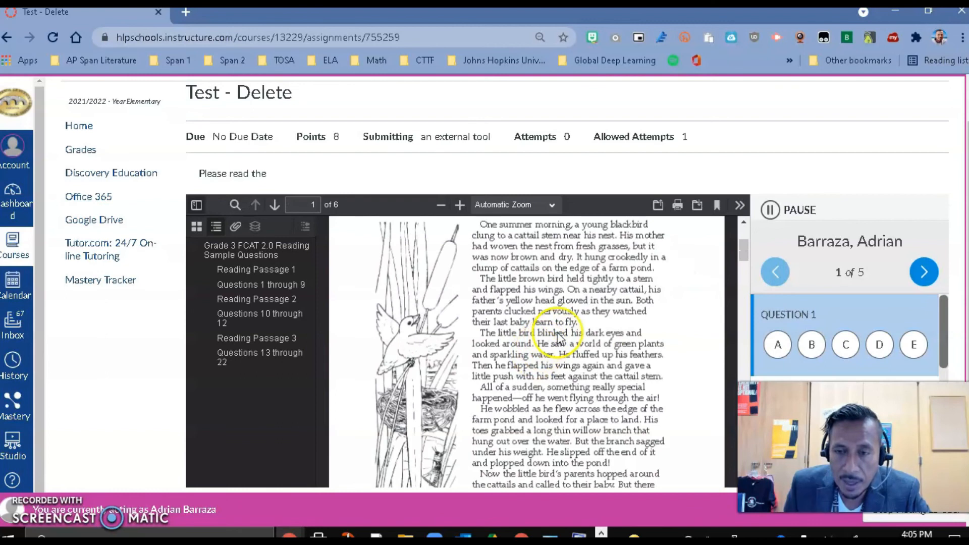
# - Scroll the student-view passage PDF to page 4's question about 'lunge'
pyautogui.click(274, 204)
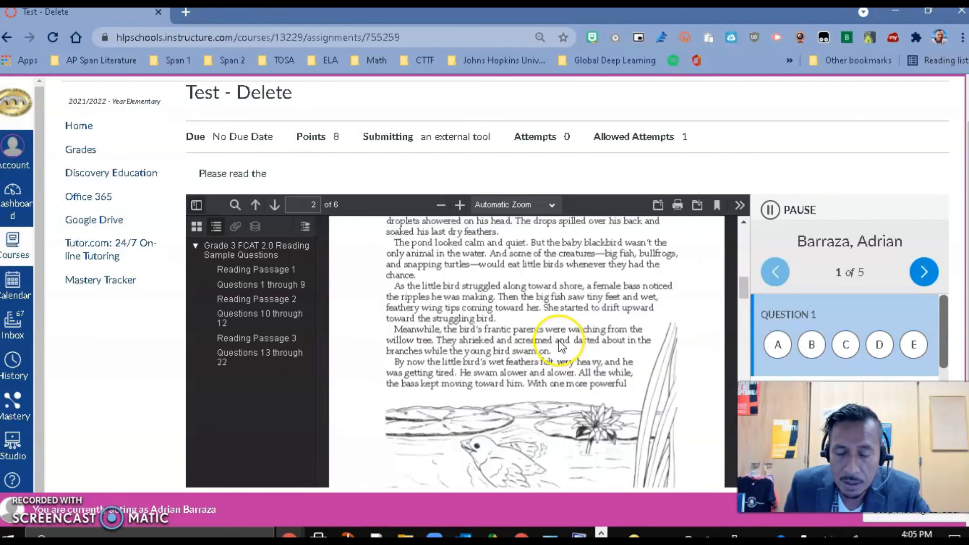
pyautogui.click(275, 204)
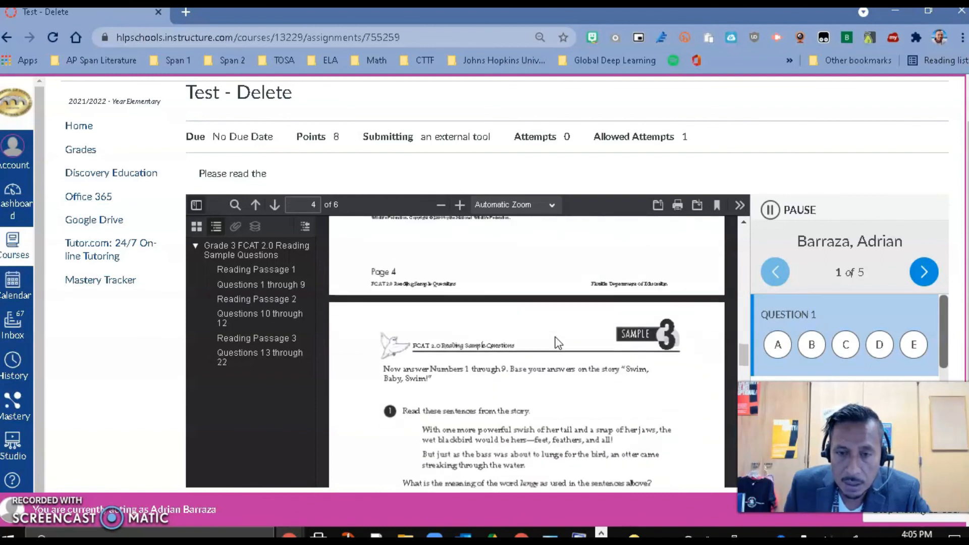
pyautogui.scroll(-3)
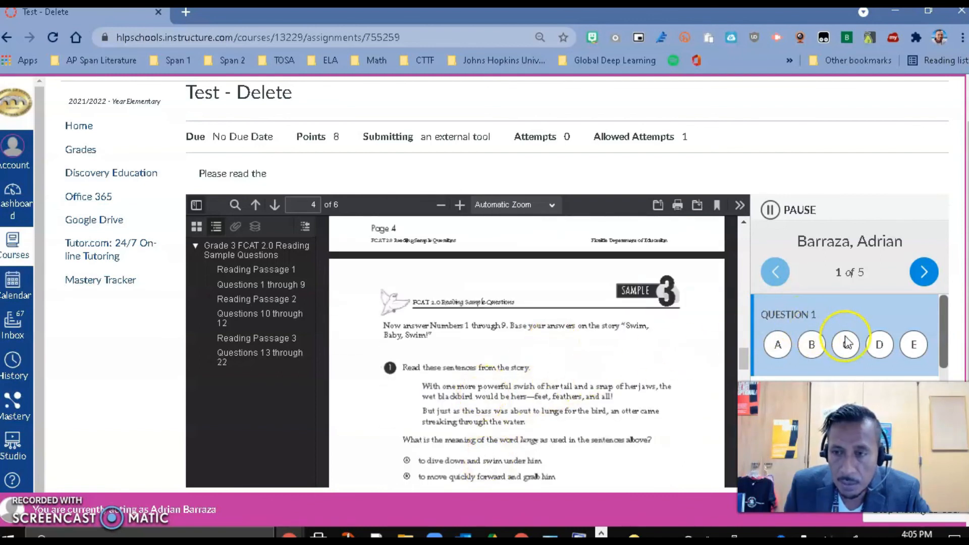
pyautogui.scroll(-3)
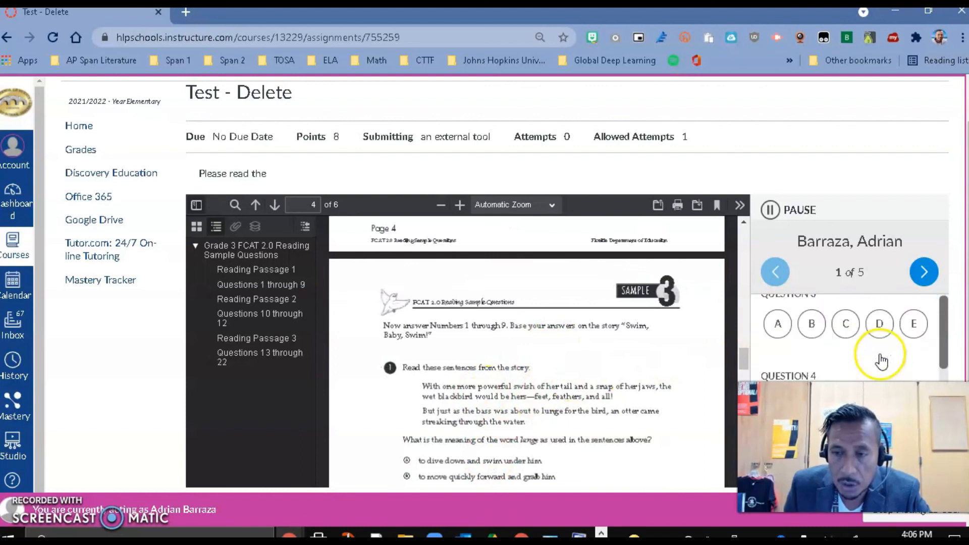